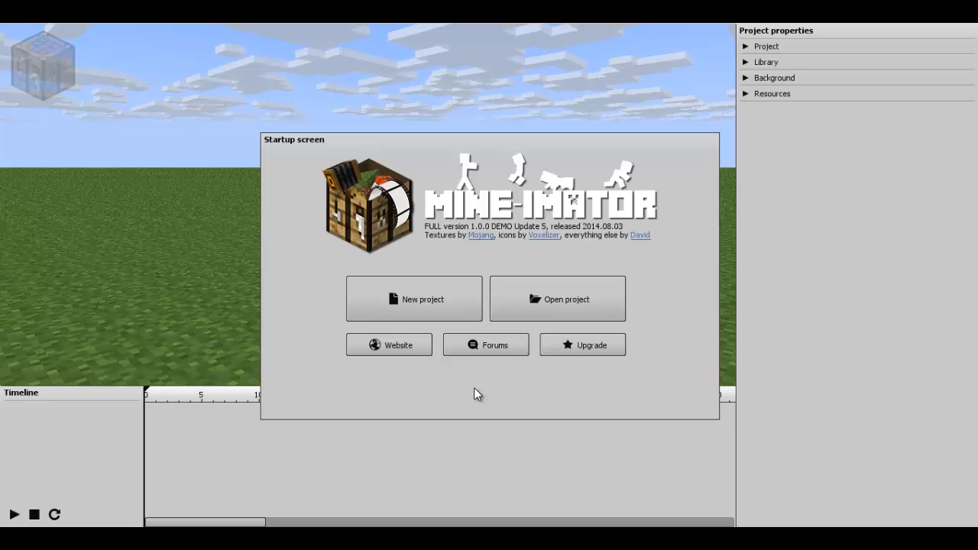
pyautogui.moveTo(415, 317)
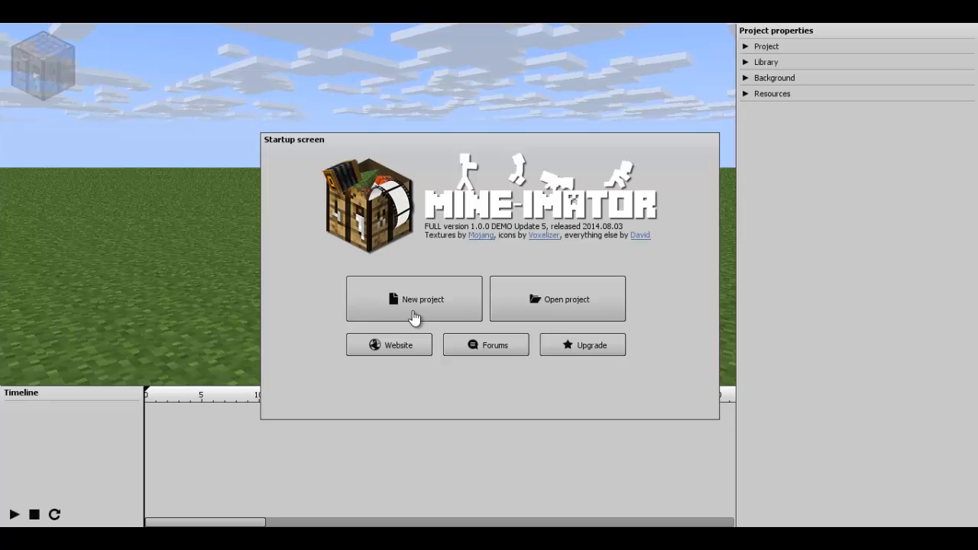
# Create a new project from the Startup screen with the name 'Run and jump'.
pyautogui.click(414, 299)
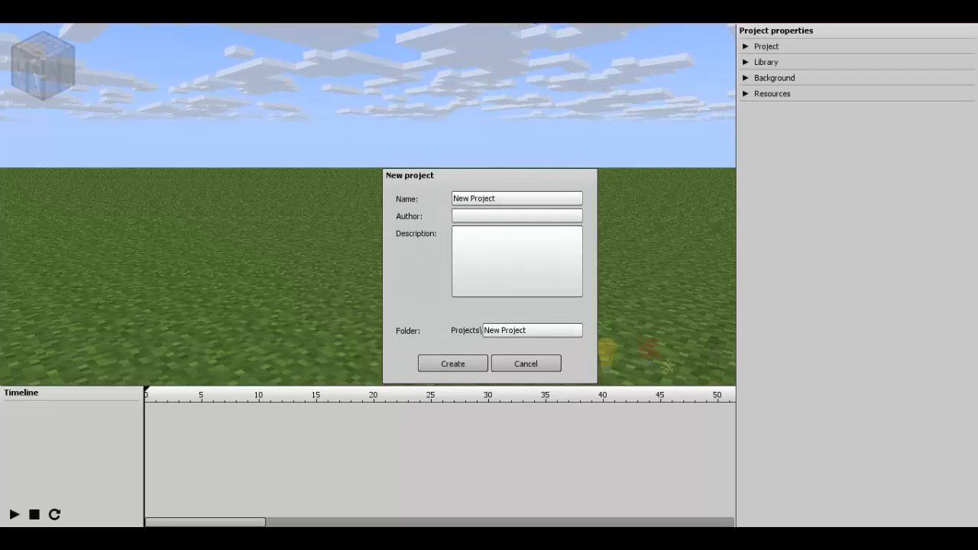
pyautogui.moveTo(339, 166)
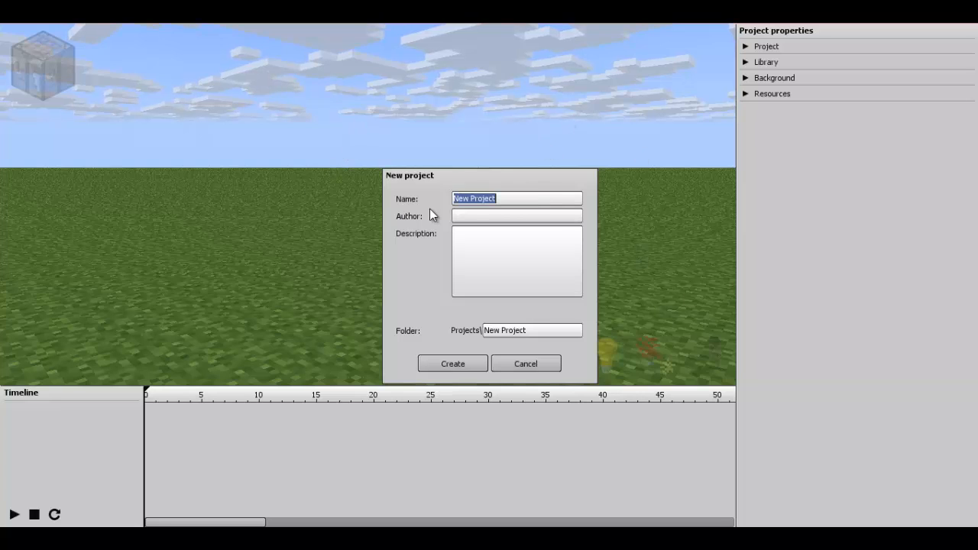
pyautogui.moveTo(667, 242)
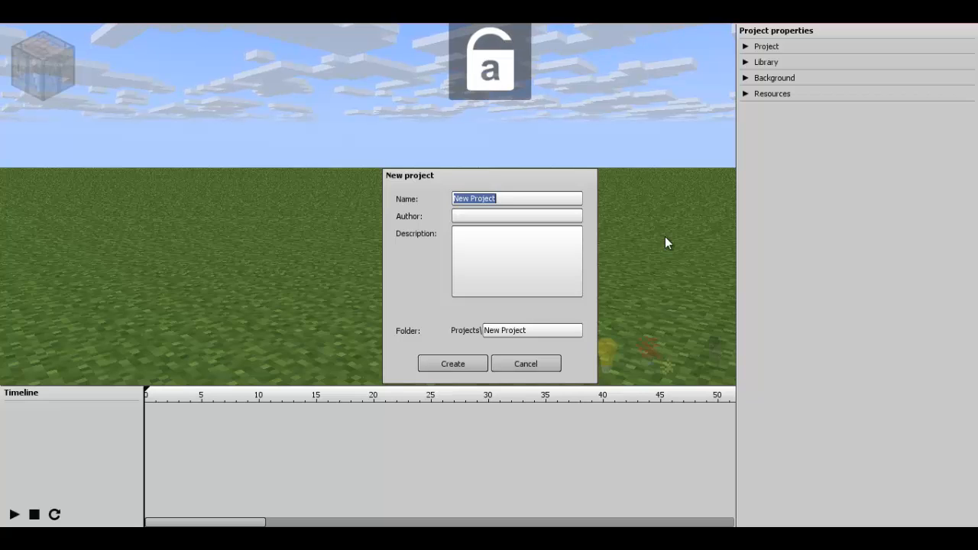
pyautogui.write('Run and')
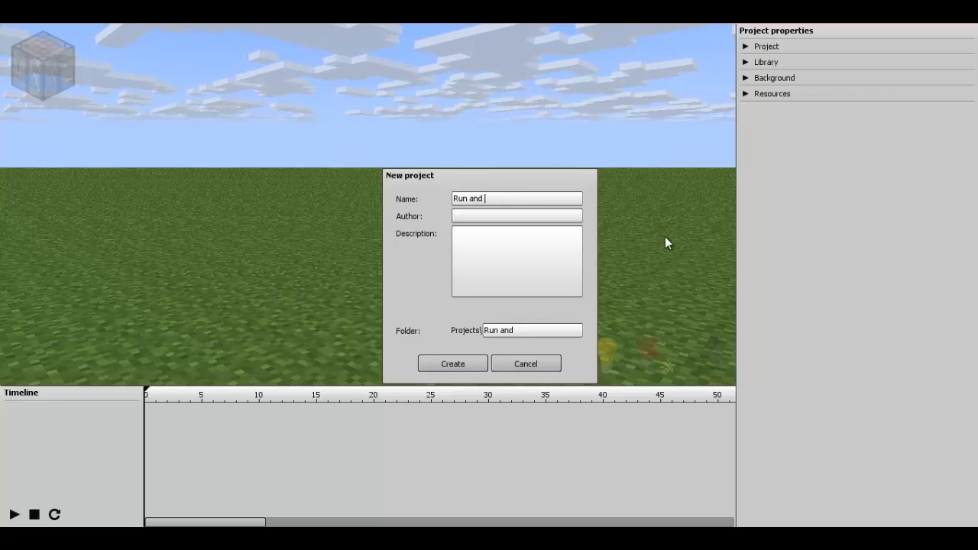
pyautogui.write('jump')
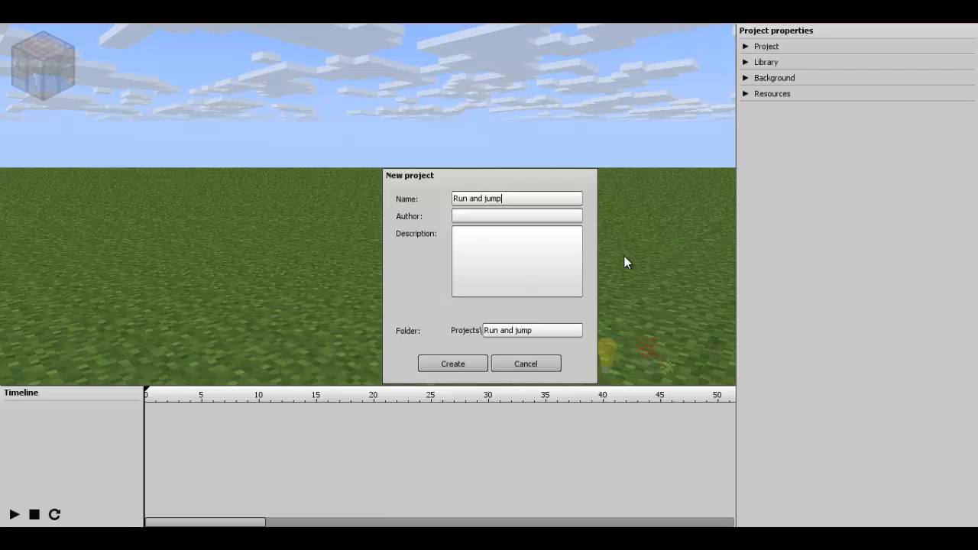
pyautogui.click(451, 363)
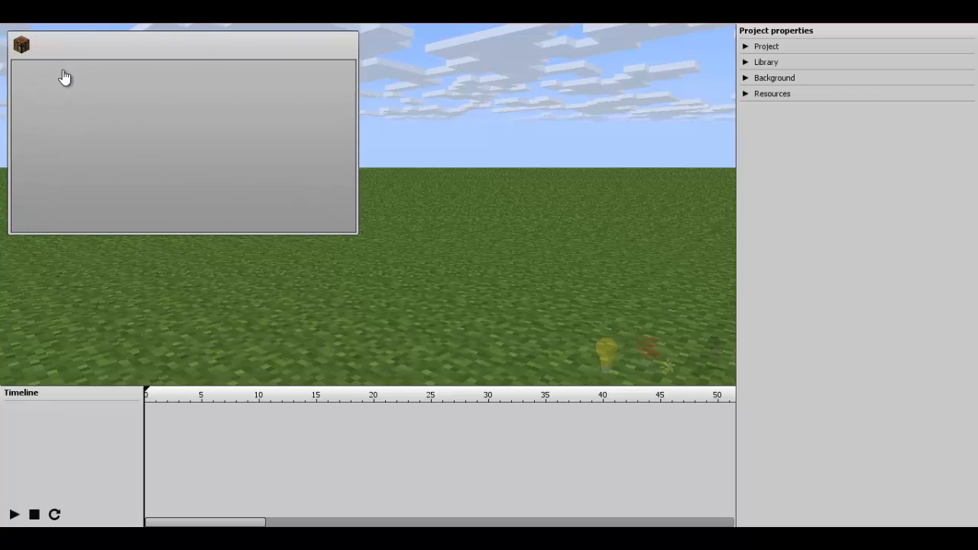
# Add a Human character from the workbench so it stands on the grass.
pyautogui.click(21, 44)
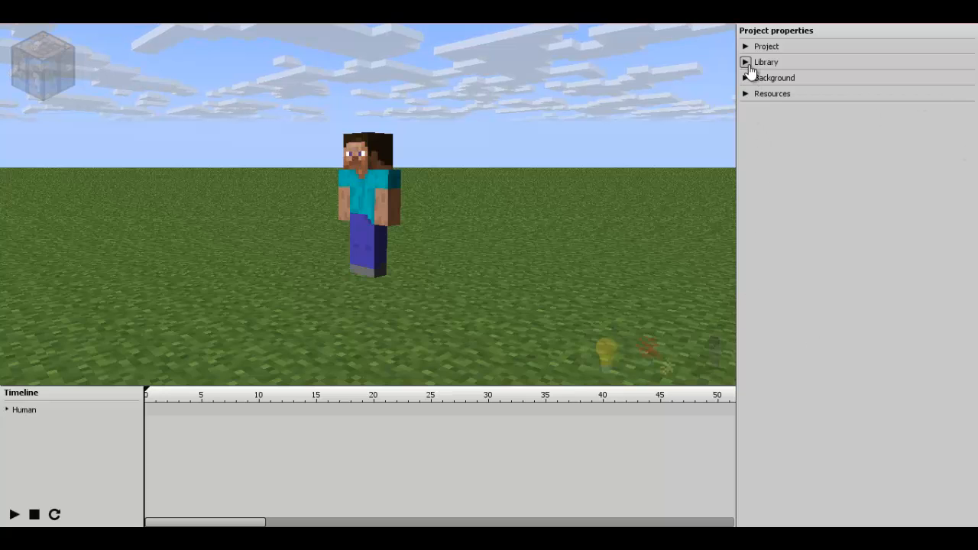
# Browse the skins folder from the Human's Skin dropdown but keep the default skin.
pyautogui.click(746, 62)
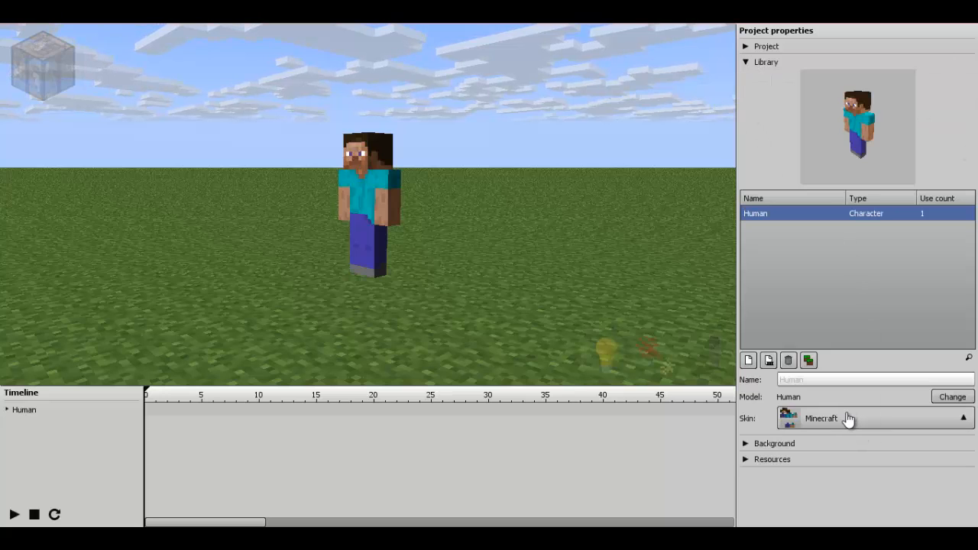
pyautogui.click(963, 418)
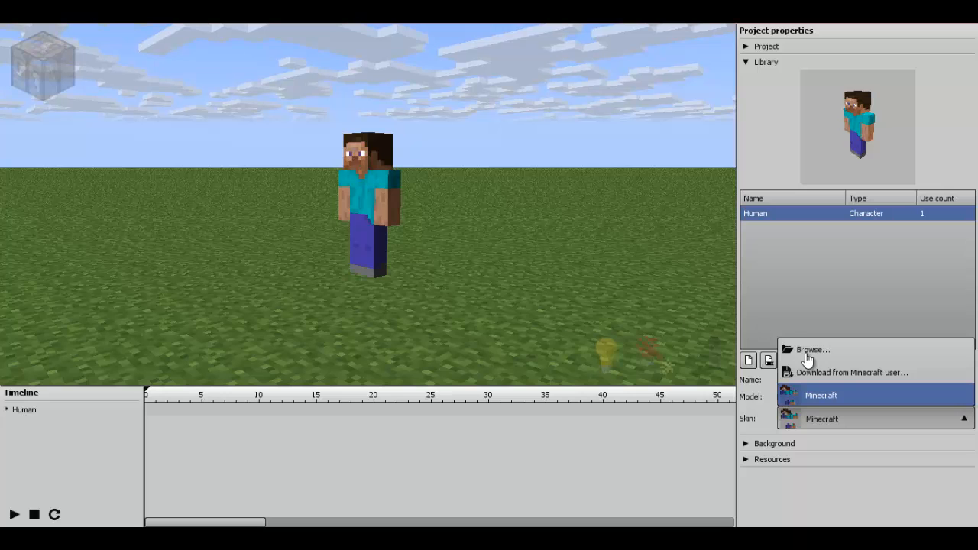
pyautogui.click(812, 349)
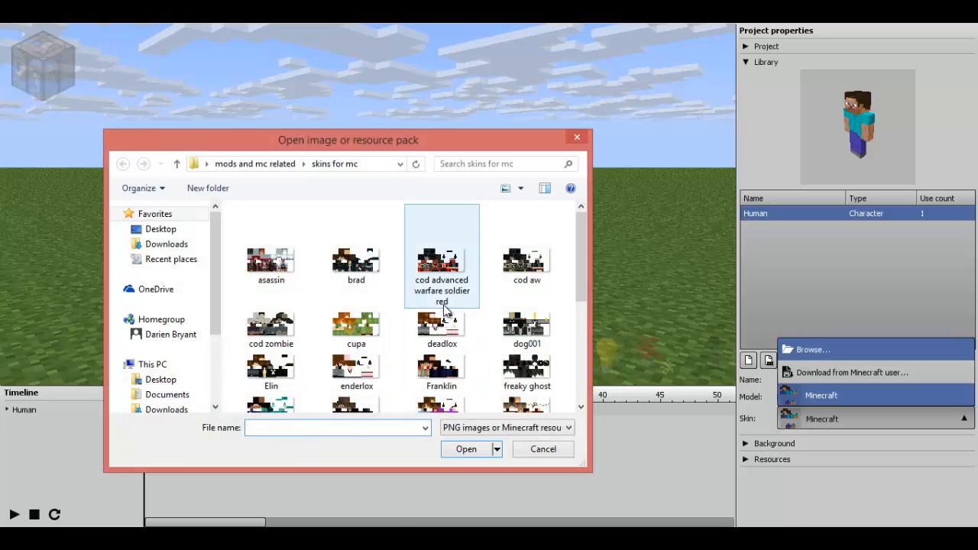
pyautogui.scroll(-3)
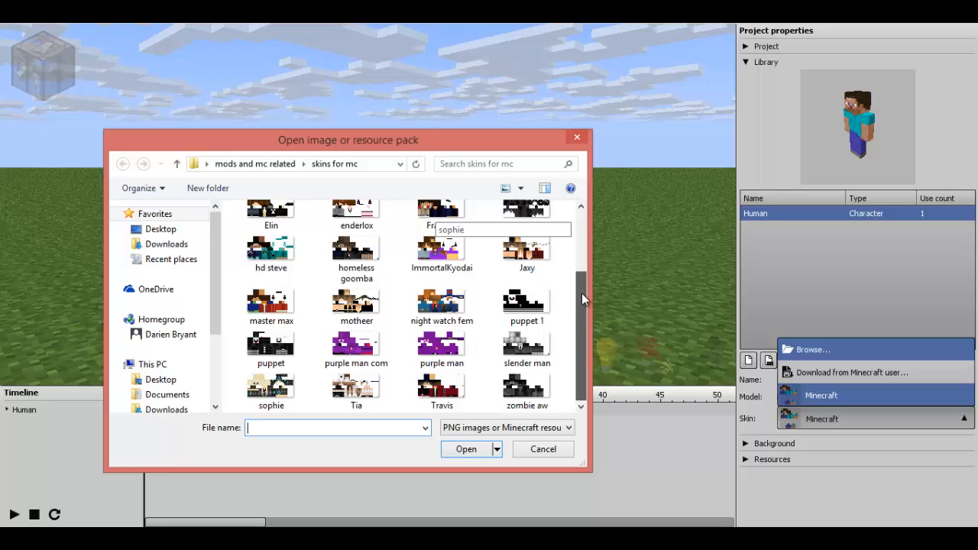
pyautogui.scroll(3)
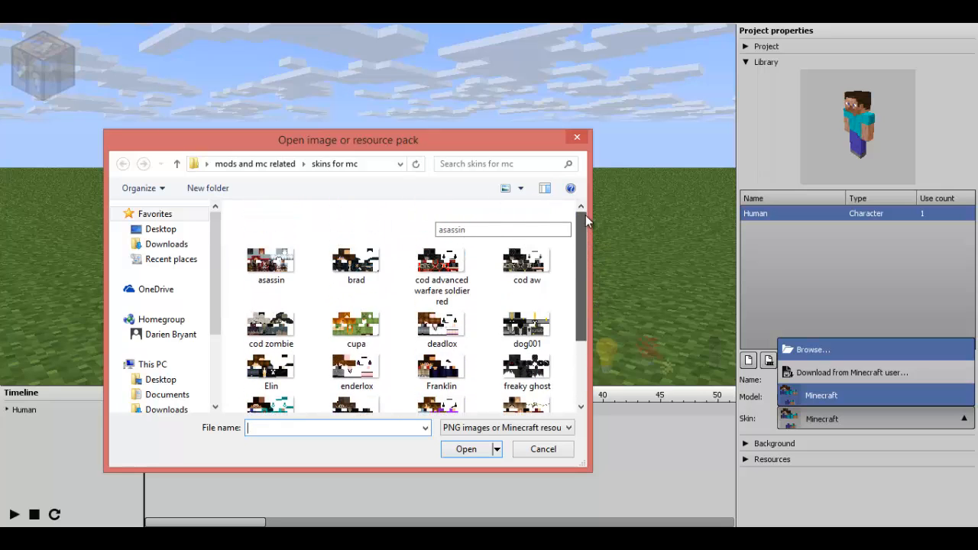
pyautogui.scroll(-3)
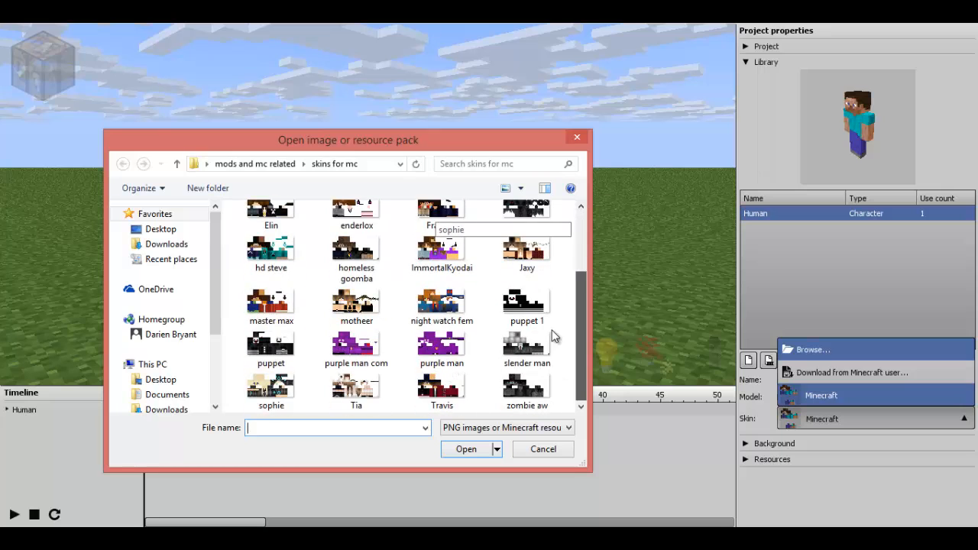
pyautogui.scroll(3)
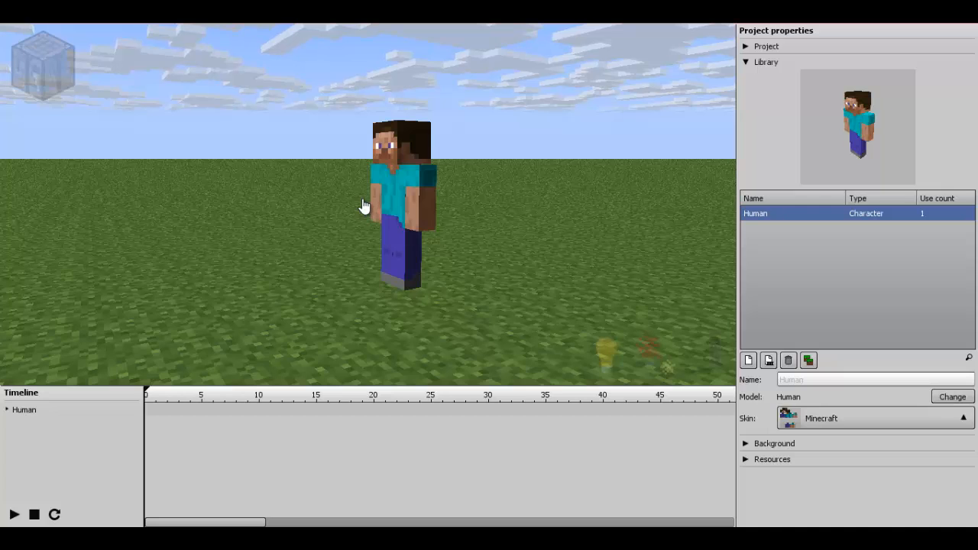
pyautogui.moveTo(348, 247)
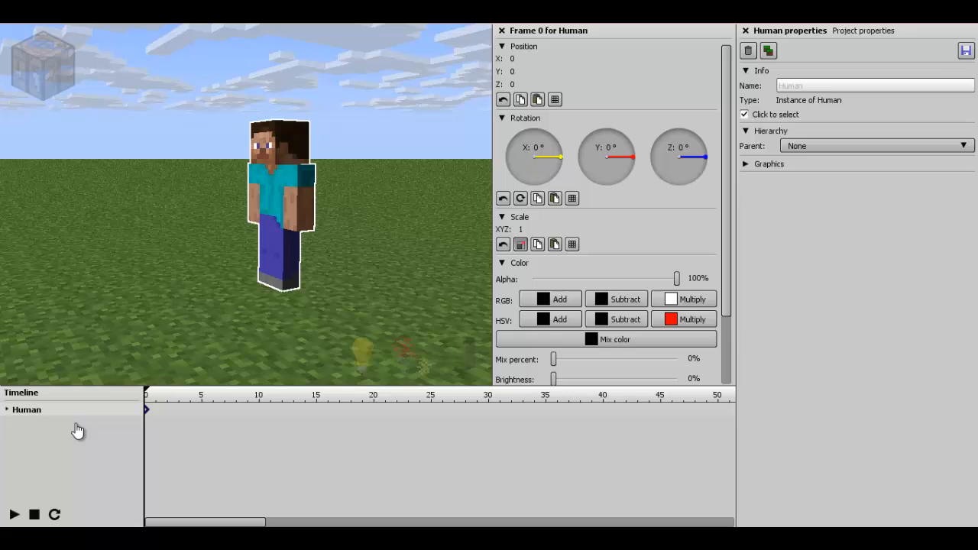
# Expand the Human and Body parts in the timeline and pose the left arm.
pyautogui.click(6, 409)
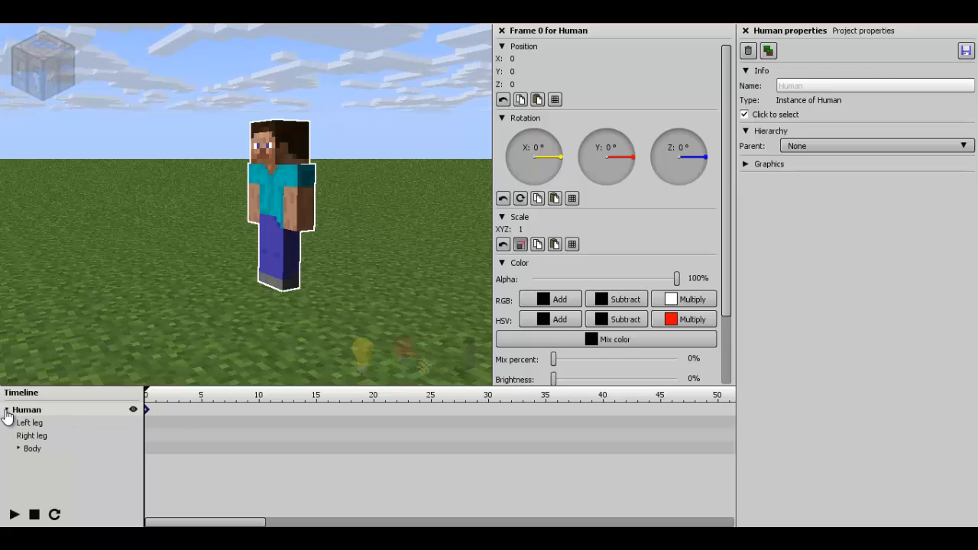
pyautogui.click(18, 448)
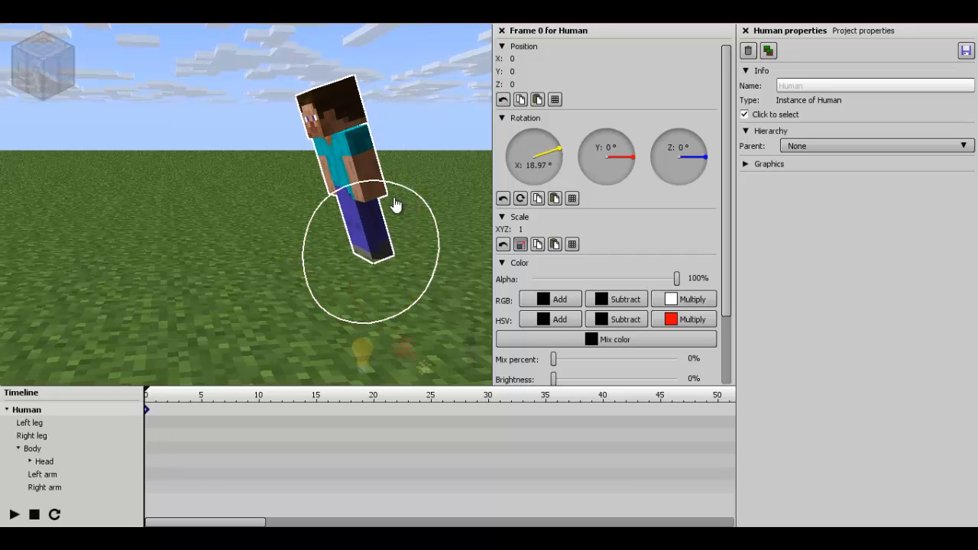
pyautogui.click(43, 474)
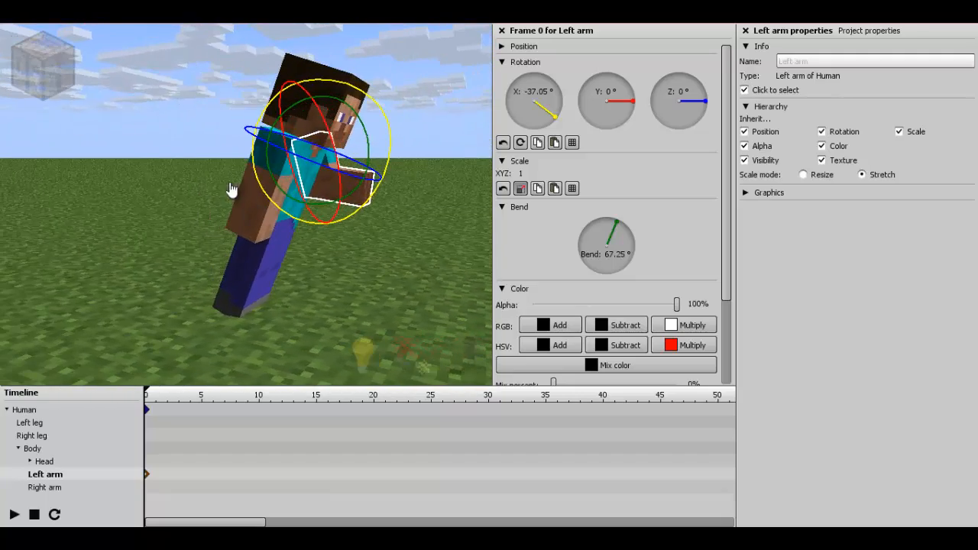
# Swing the right arm forward with a bent elbow and pose both legs mid-run.
pyautogui.click(47, 487)
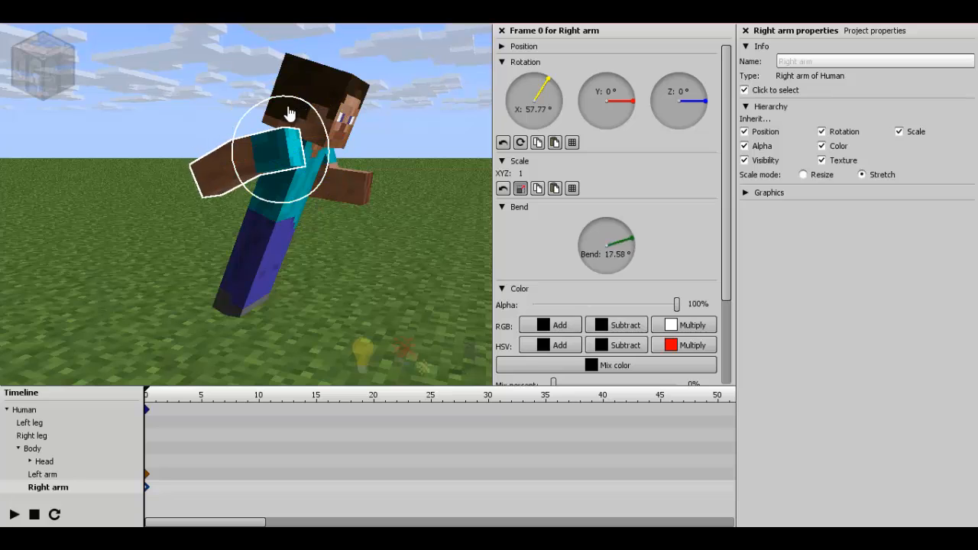
pyautogui.moveTo(291, 112); pyautogui.dragTo(358, 204)
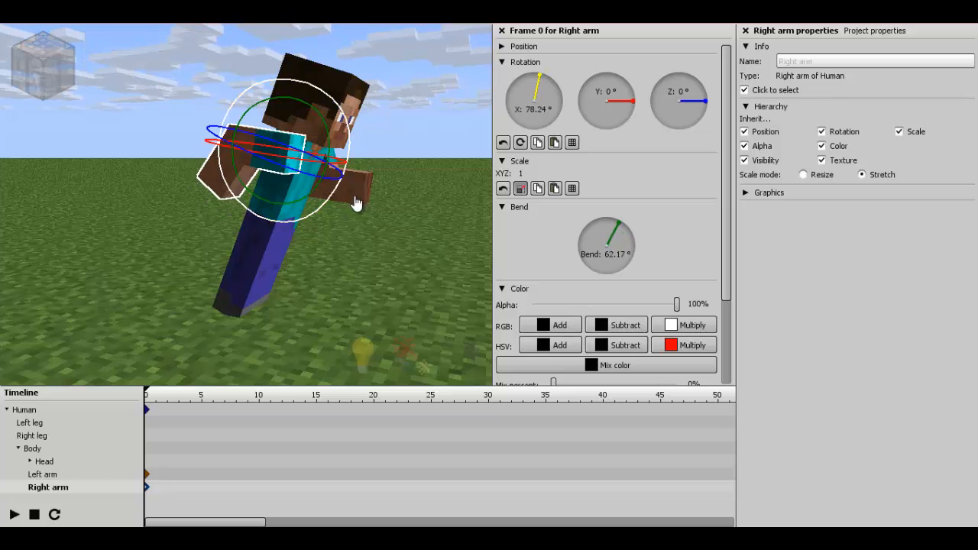
pyautogui.click(34, 435)
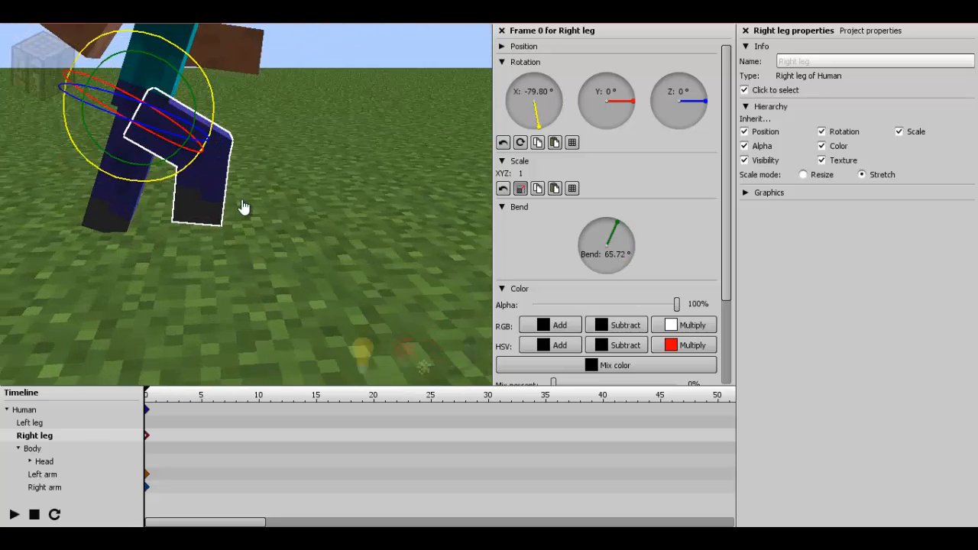
pyautogui.click(31, 423)
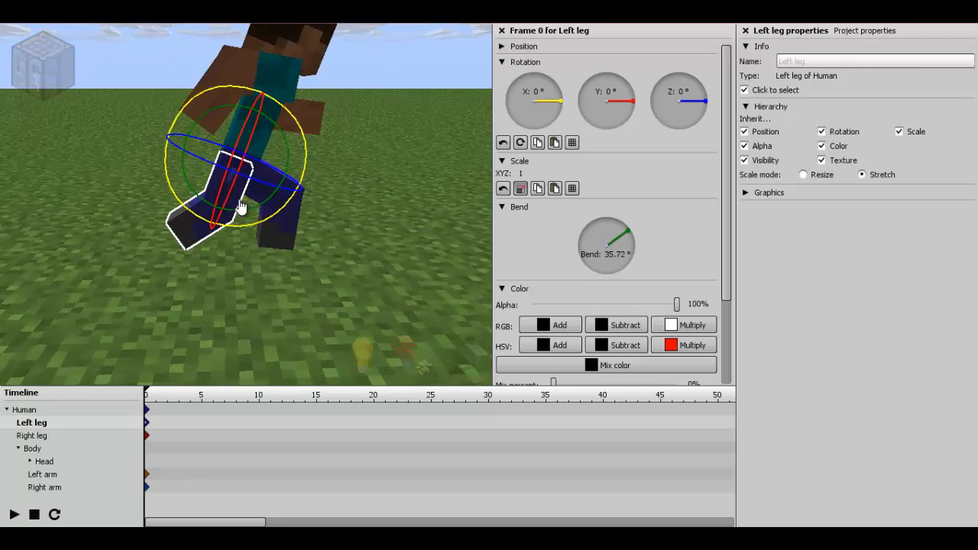
pyautogui.click(26, 409)
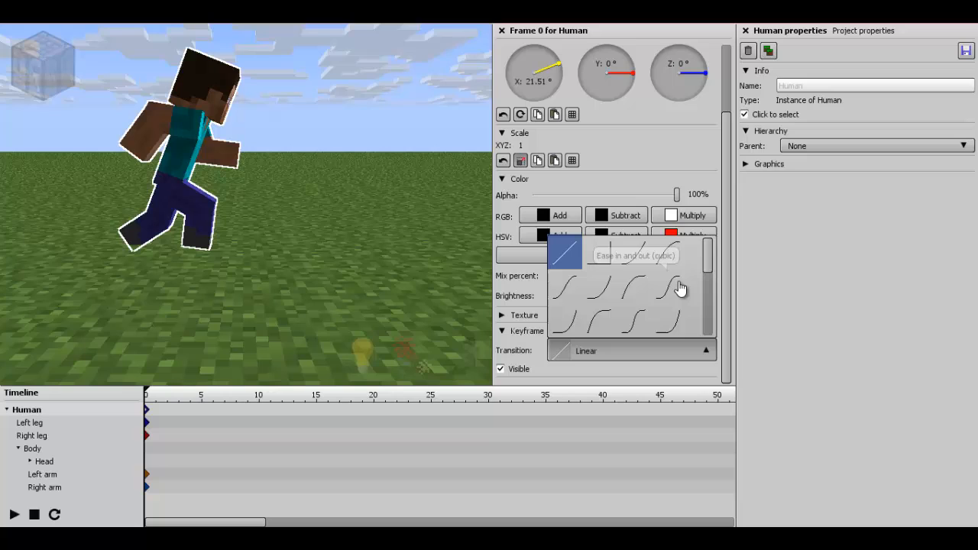
pyautogui.moveTo(692, 274)
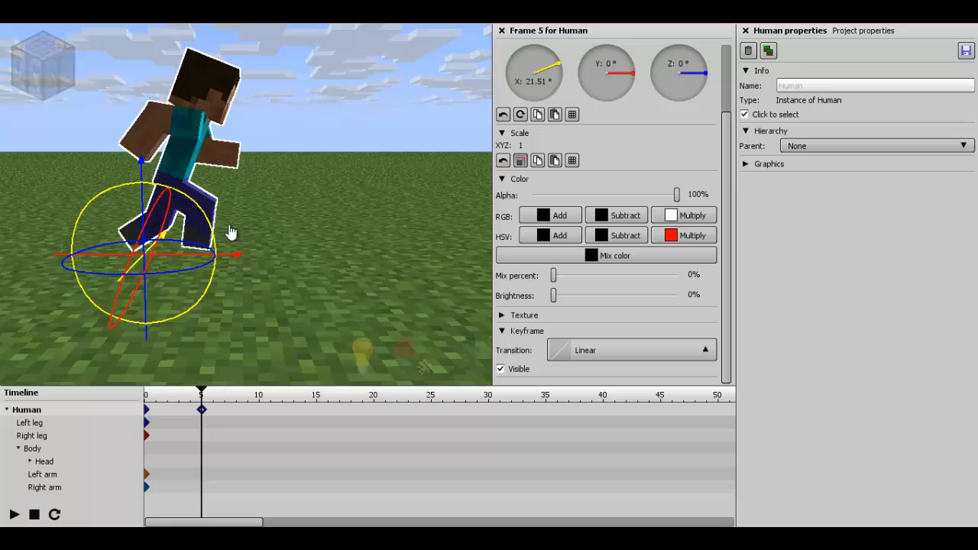
pyautogui.moveTo(172, 233)
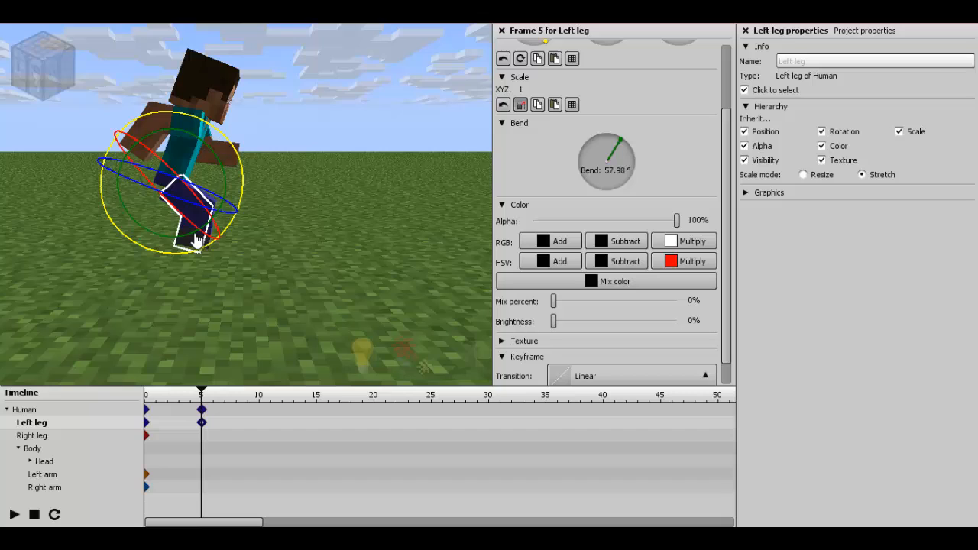
# At frame 5, swing the right leg back and re-pose both arms for the opposite stride.
pyautogui.click(34, 435)
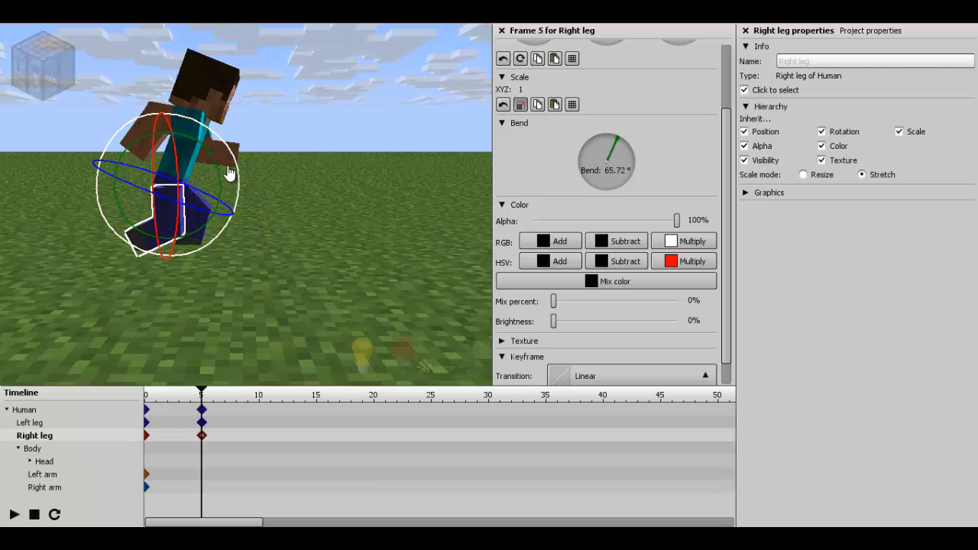
pyautogui.moveTo(233, 172); pyautogui.dragTo(233, 149)
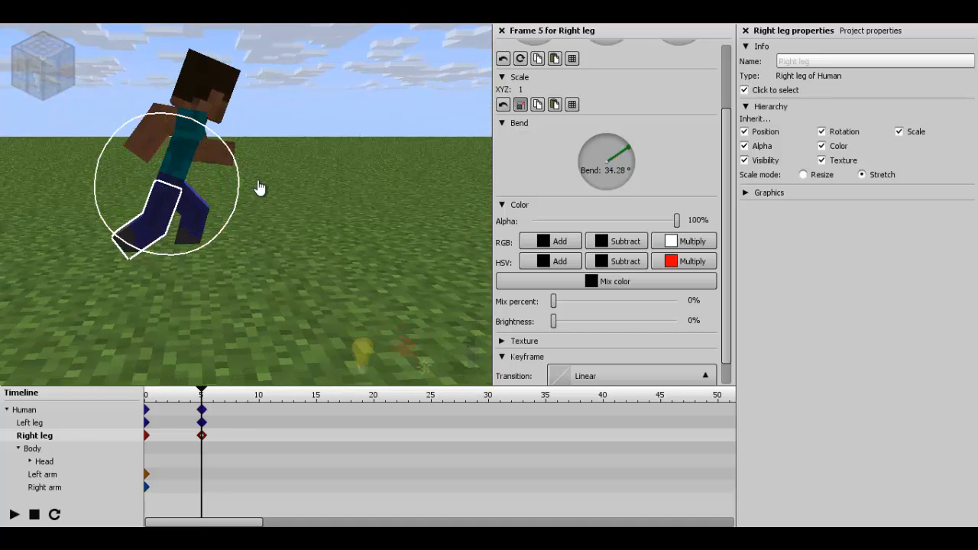
pyautogui.click(48, 487)
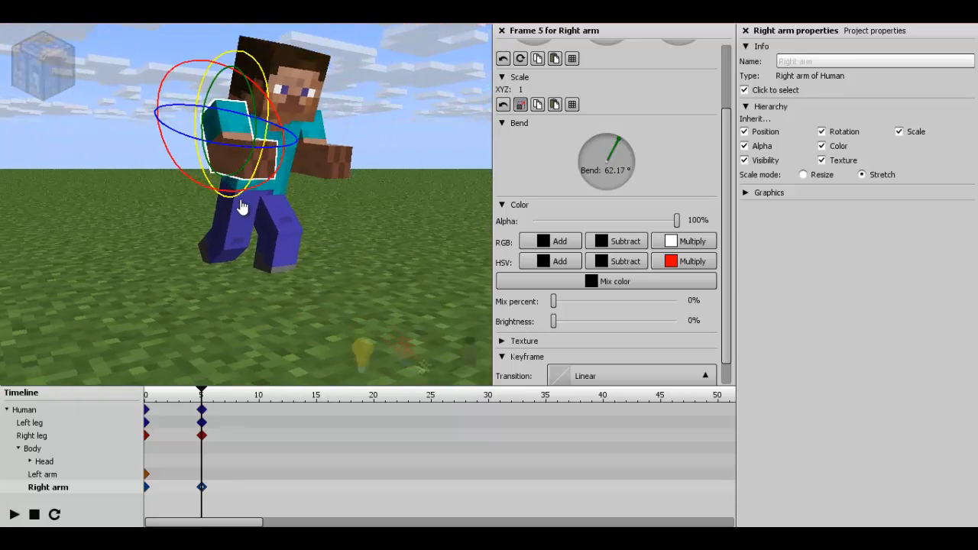
pyautogui.click(43, 473)
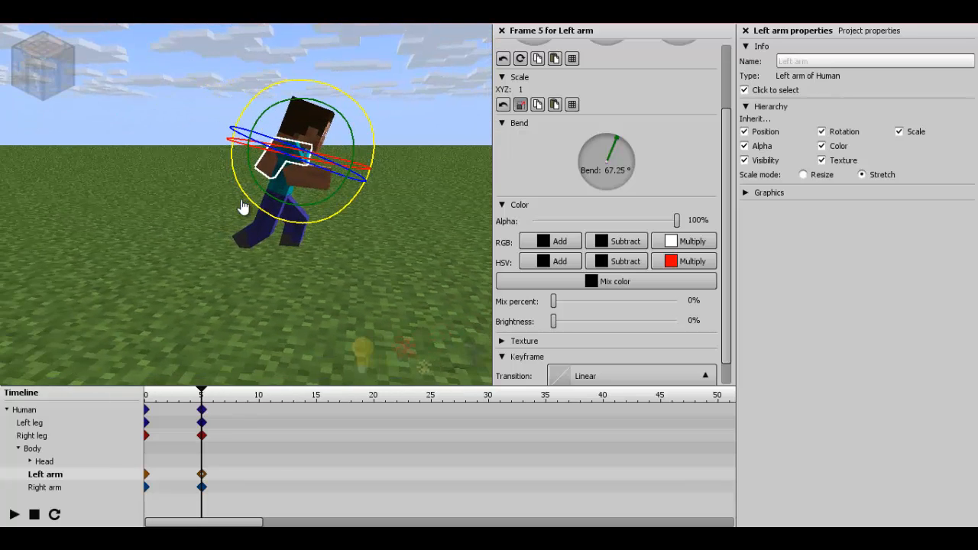
pyautogui.click(156, 395)
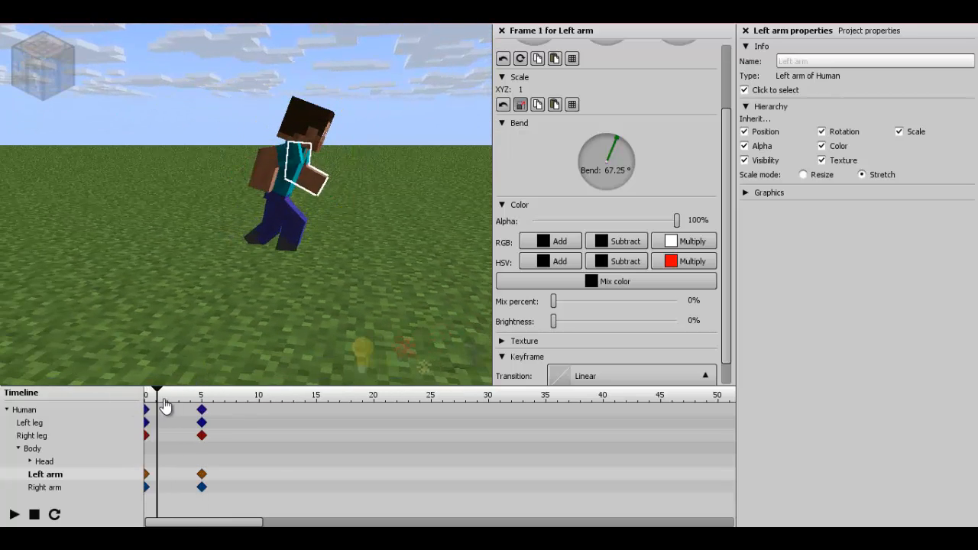
pyautogui.click(26, 410)
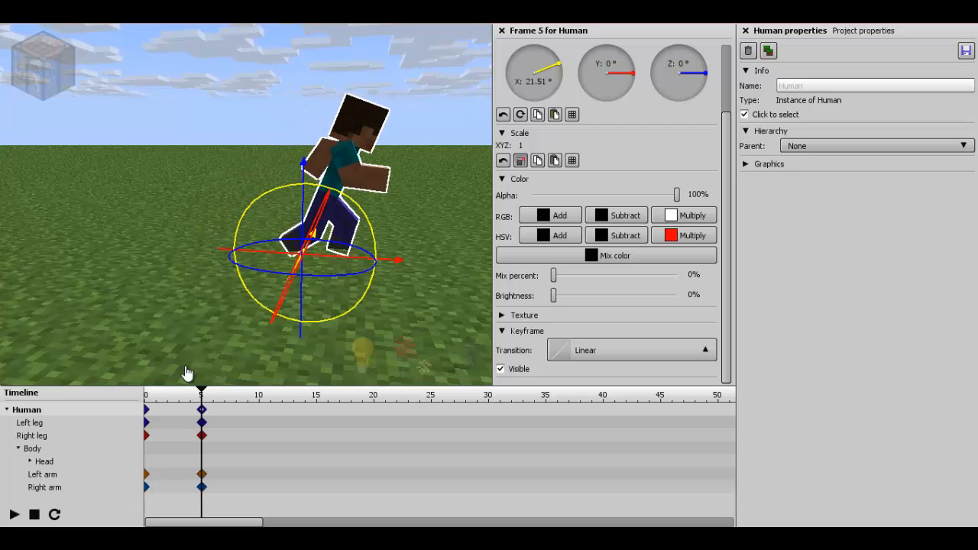
pyautogui.click(146, 396)
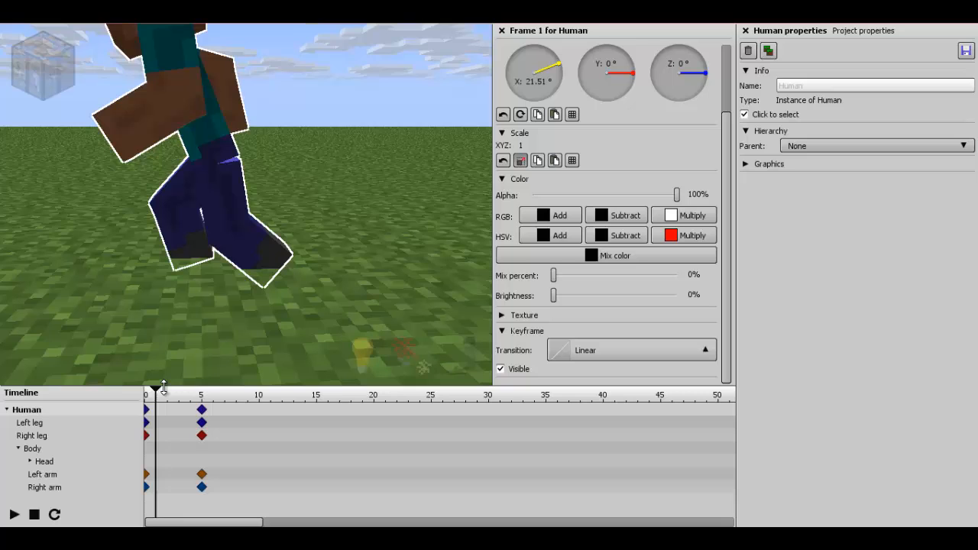
pyautogui.moveTo(155, 389); pyautogui.dragTo(205, 389)
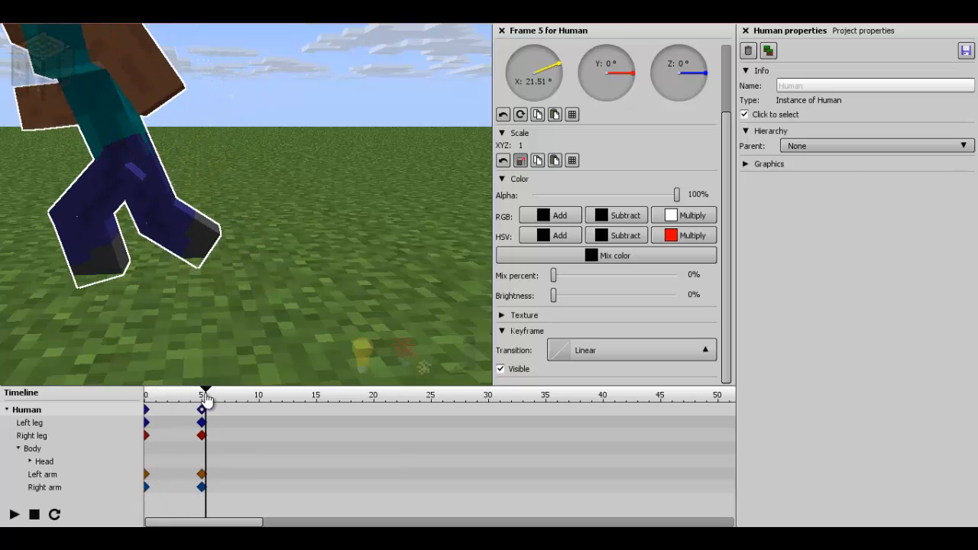
pyautogui.moveTo(205, 390); pyautogui.dragTo(153, 389)
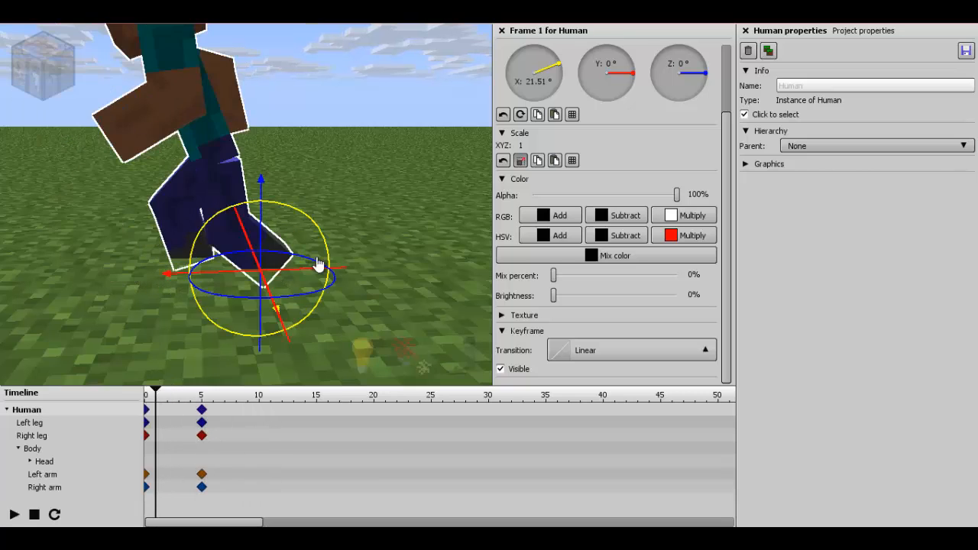
pyautogui.click(145, 395)
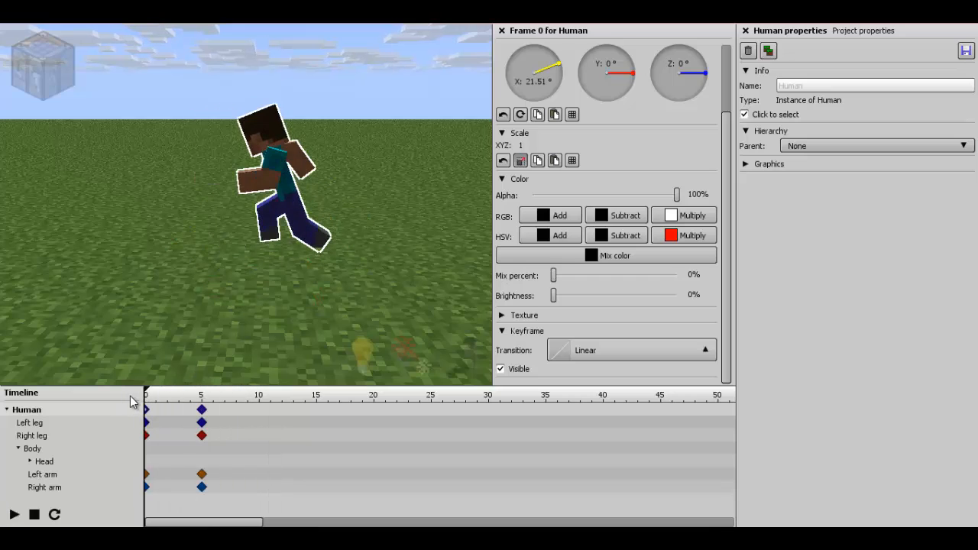
pyautogui.click(201, 396)
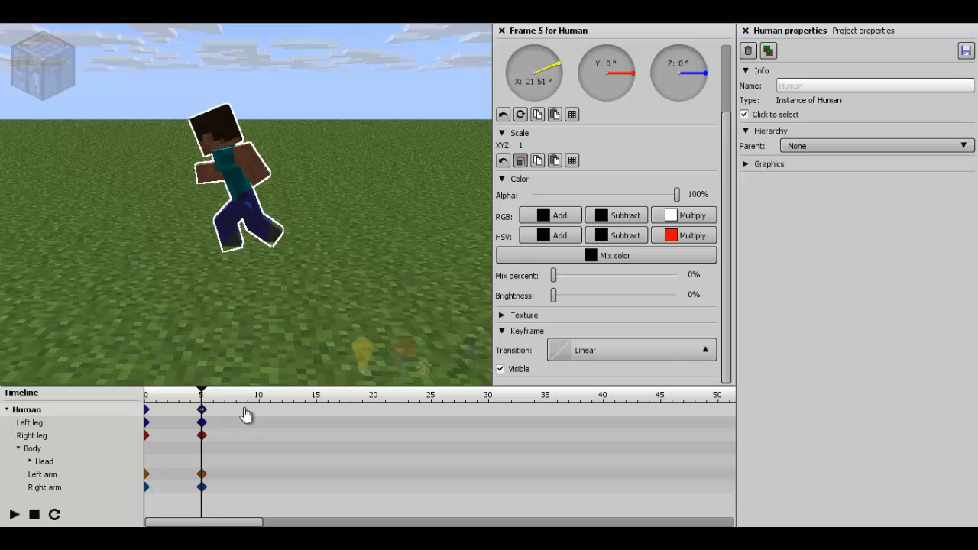
pyautogui.click(258, 394)
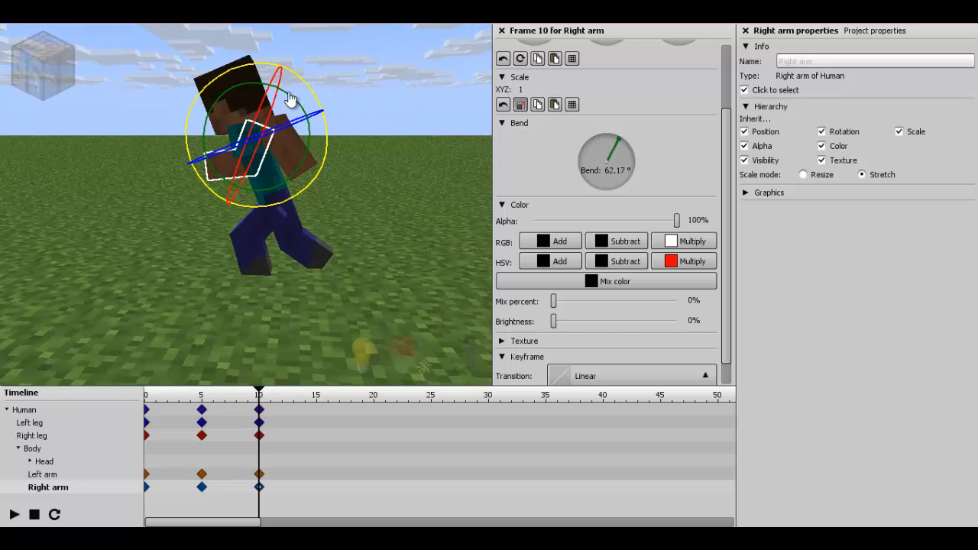
# At frame 10, rotate the right arm backward and bend the right leg further.
pyautogui.moveTo(291, 100); pyautogui.dragTo(268, 176)
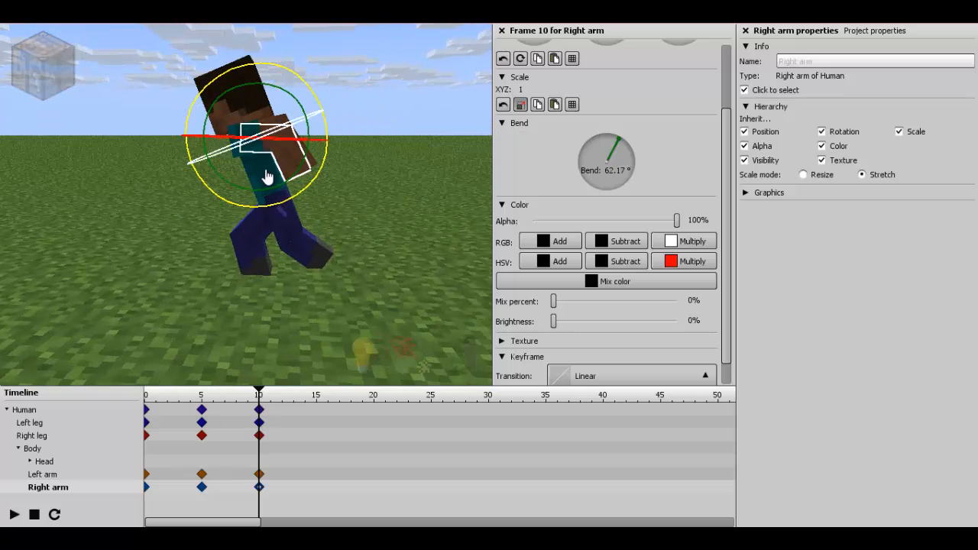
pyautogui.click(35, 435)
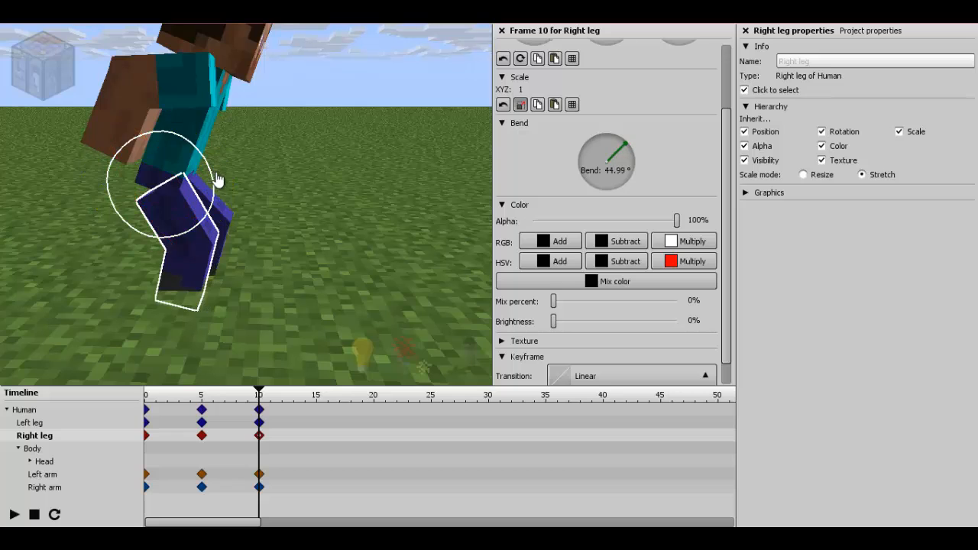
pyautogui.moveTo(218, 179); pyautogui.dragTo(206, 172)
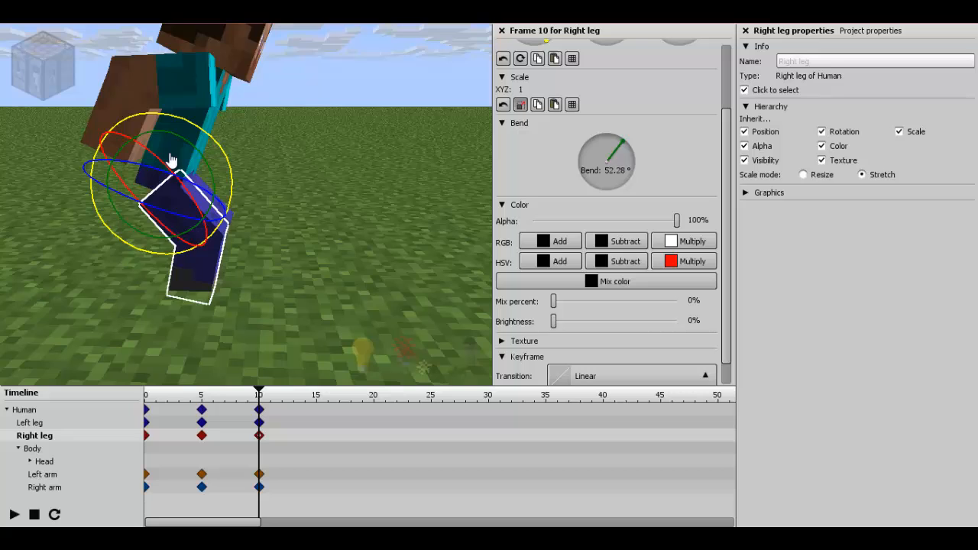
pyautogui.click(33, 448)
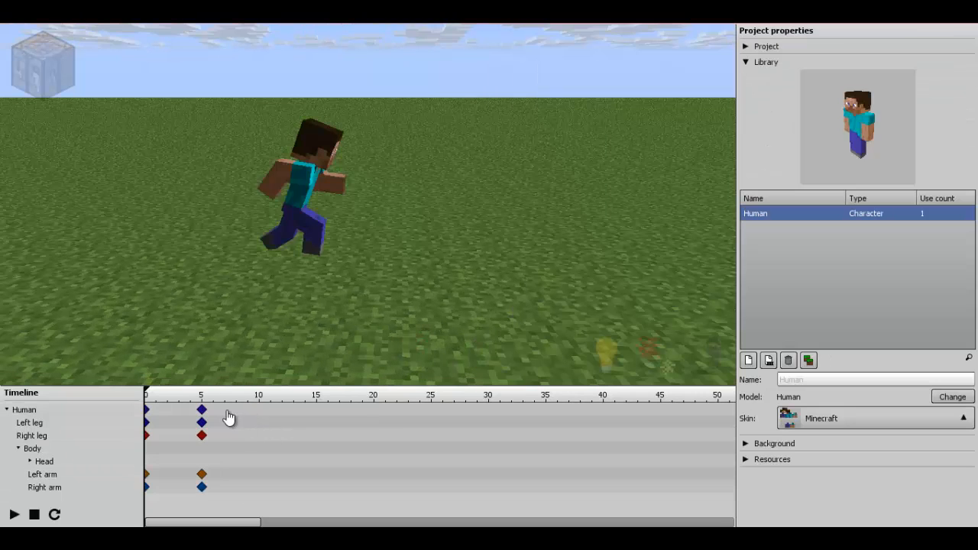
# At frame 10, adjust the left leg and body and swing the right arm forward.
pyautogui.click(213, 395)
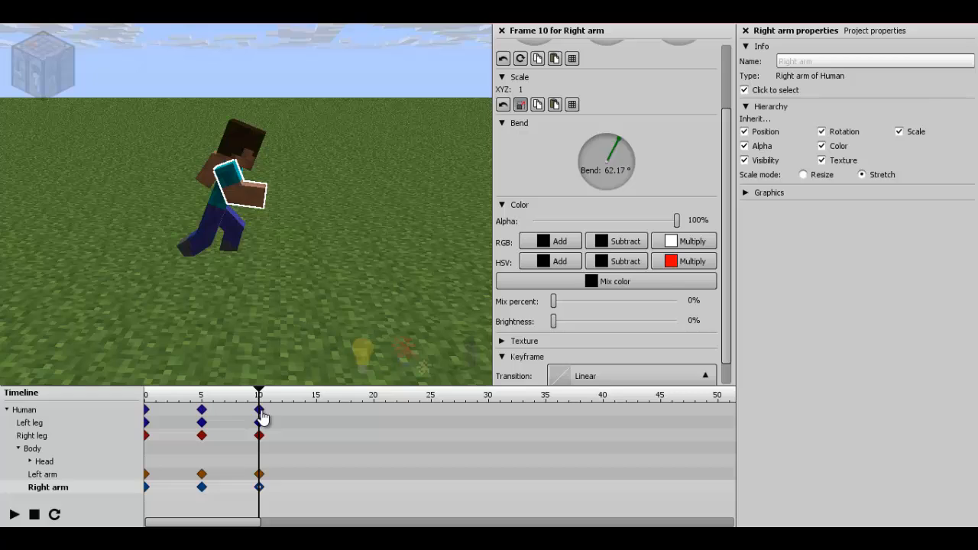
pyautogui.click(31, 423)
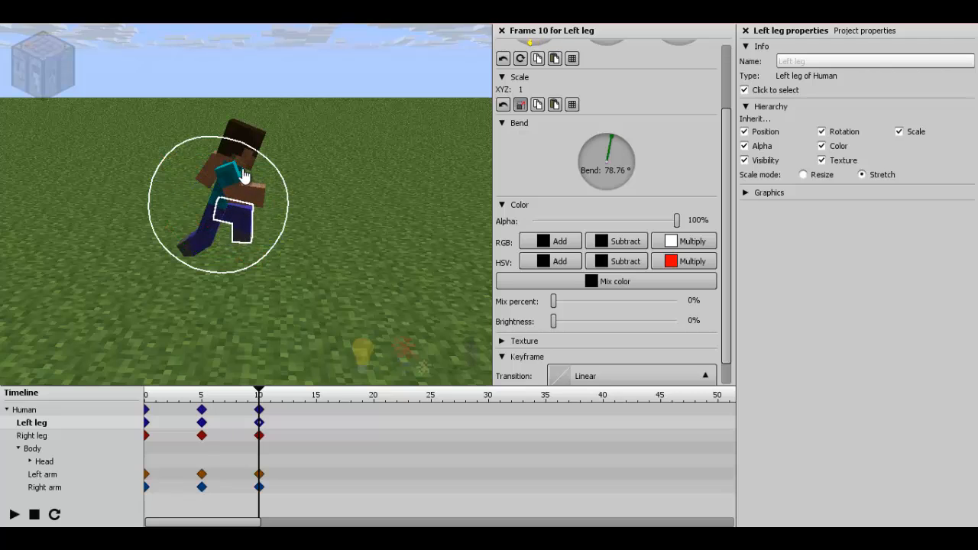
pyautogui.click(34, 449)
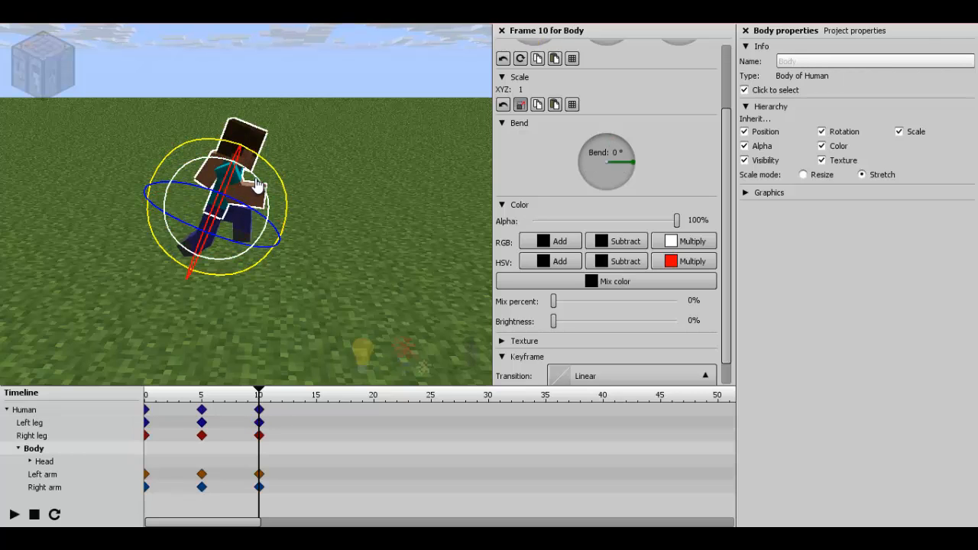
pyautogui.click(48, 487)
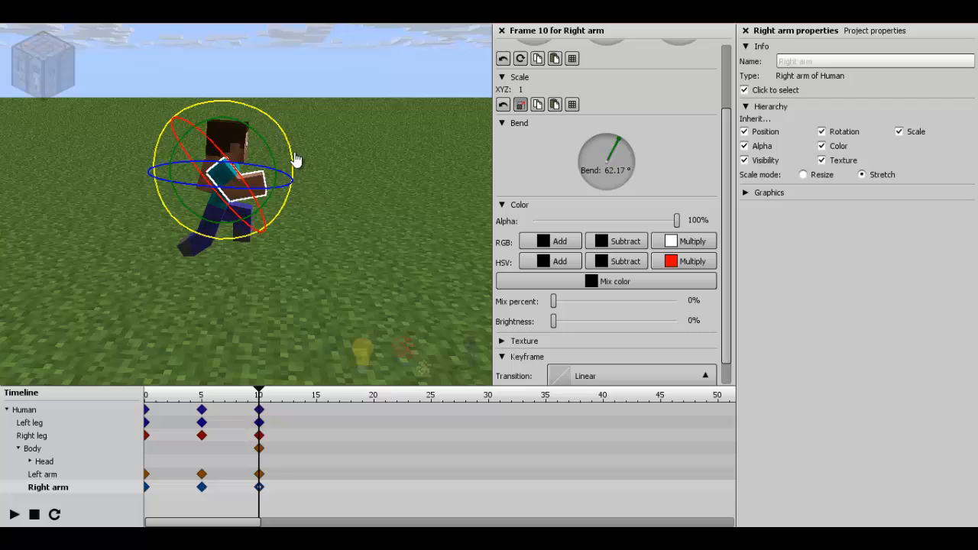
pyautogui.moveTo(297, 161); pyautogui.dragTo(210, 191)
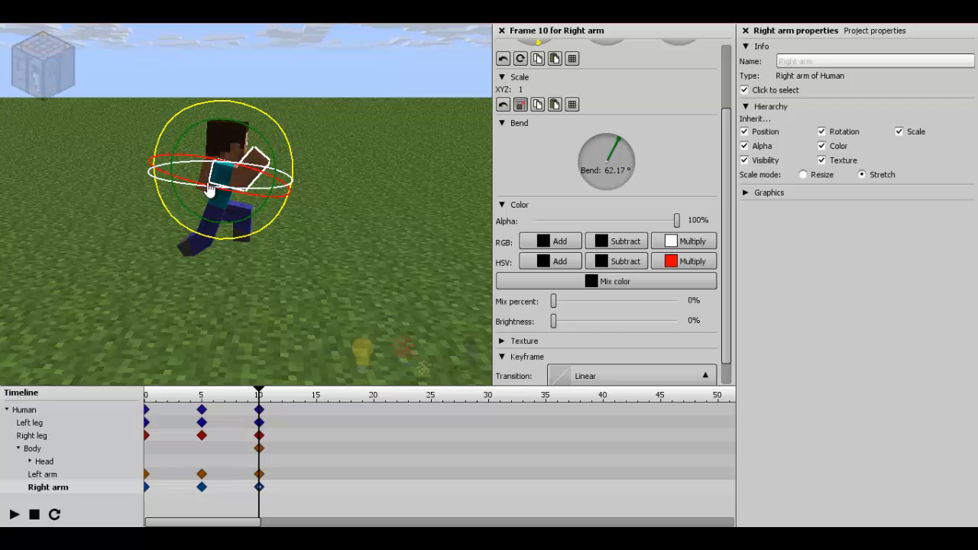
pyautogui.click(45, 474)
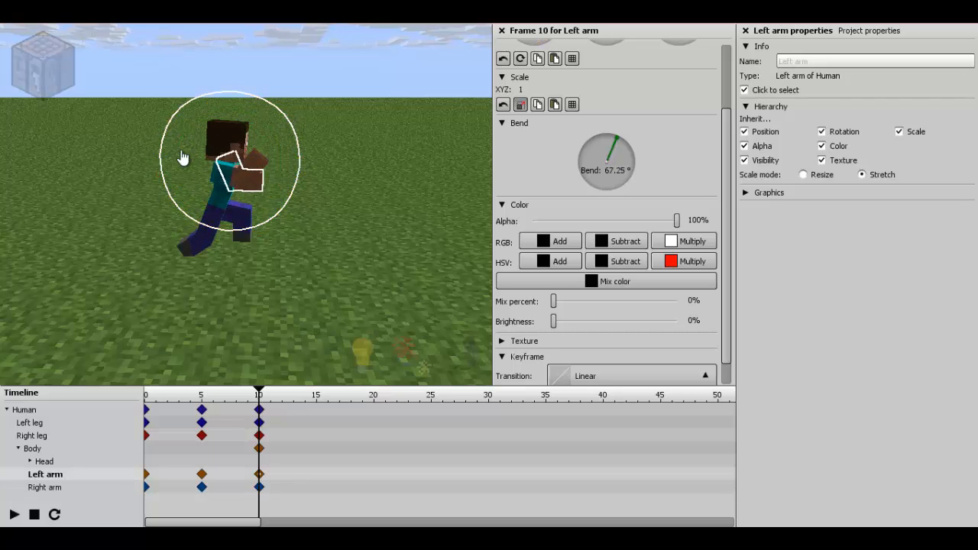
pyautogui.click(34, 436)
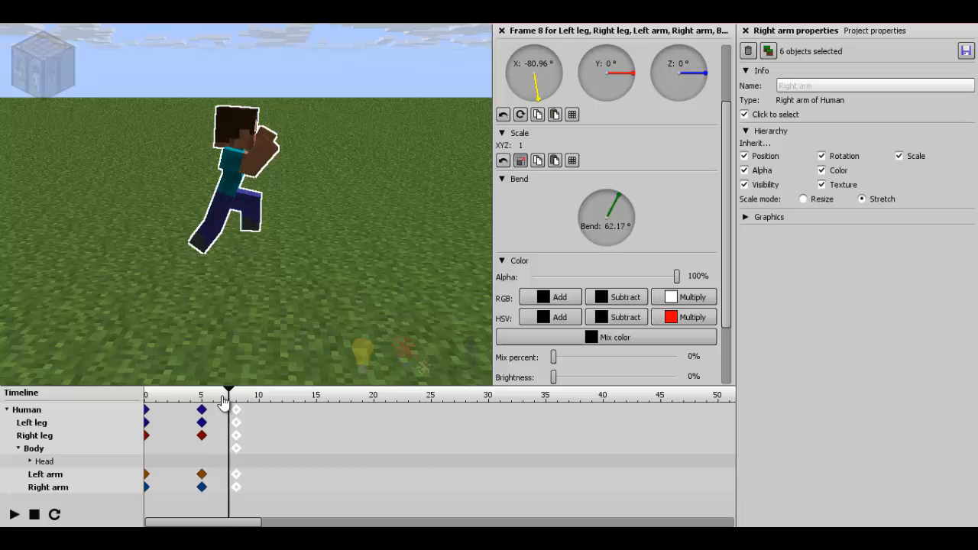
# Shift the jump pose keyframes from frame 8 to frame 7.
pyautogui.click(13, 514)
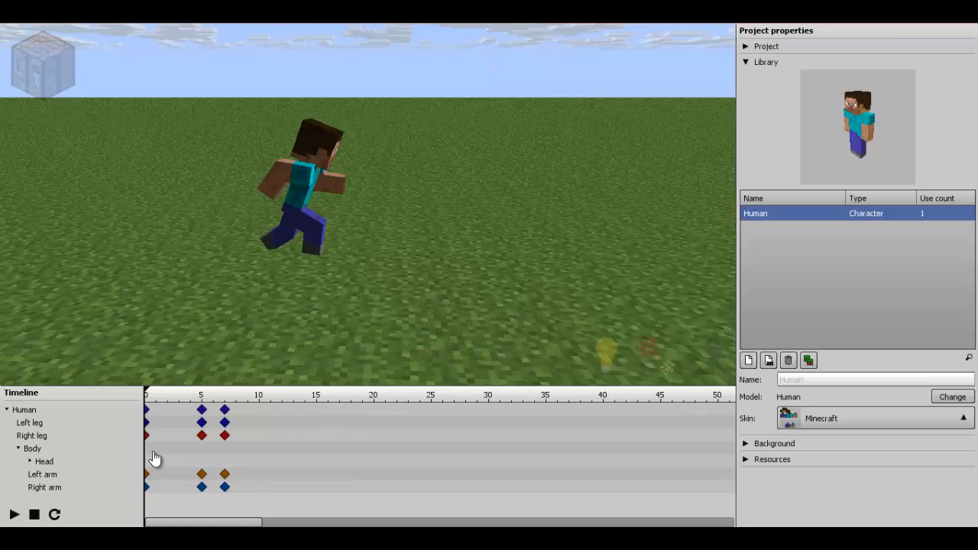
# Bend the body to about -26° at frame 7, adjust the left leg, and add a frame 3 pose.
pyautogui.click(33, 449)
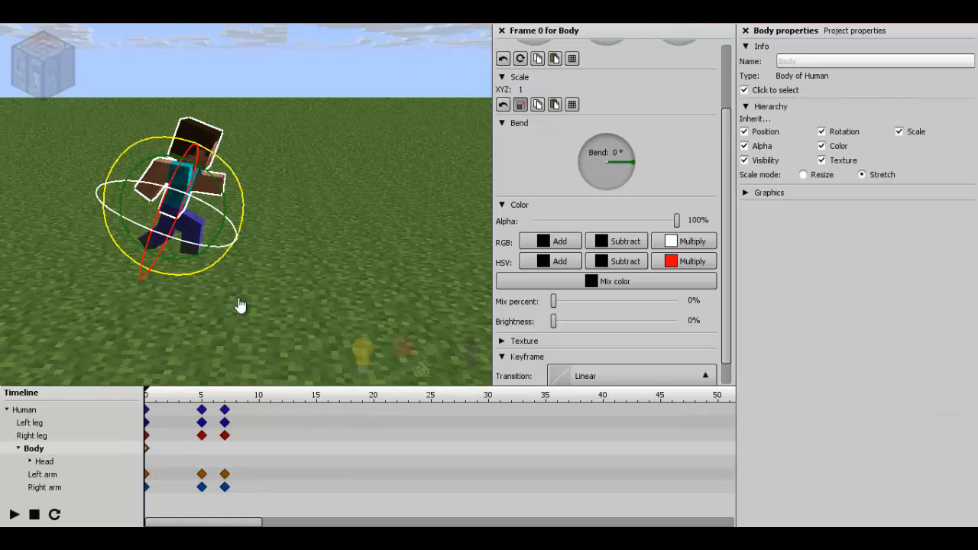
pyautogui.click(226, 454)
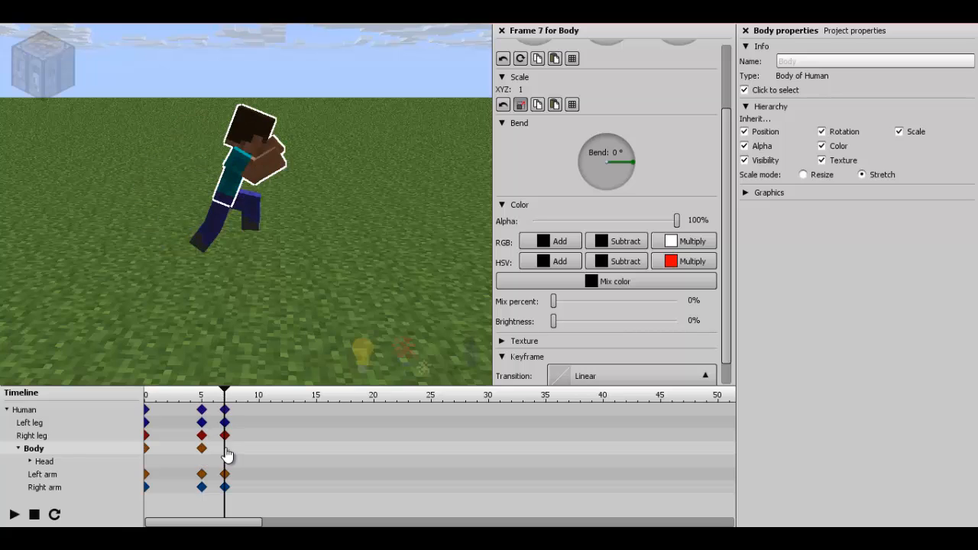
pyautogui.moveTo(627, 161); pyautogui.dragTo(604, 167)
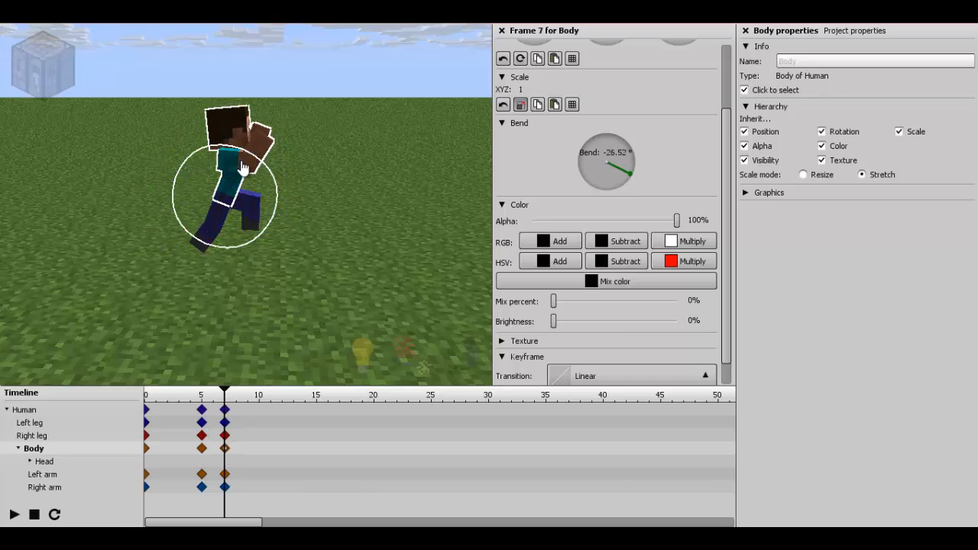
pyautogui.click(13, 514)
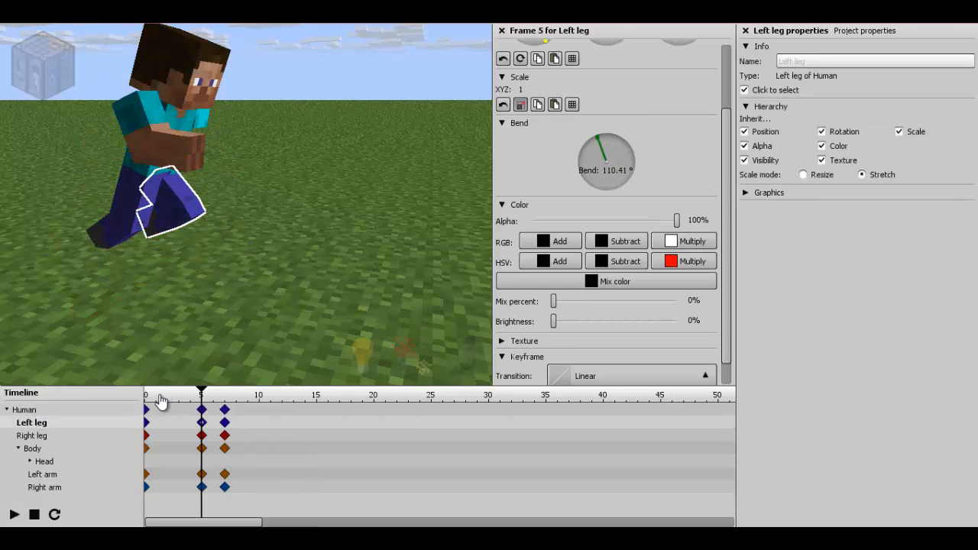
pyautogui.click(14, 514)
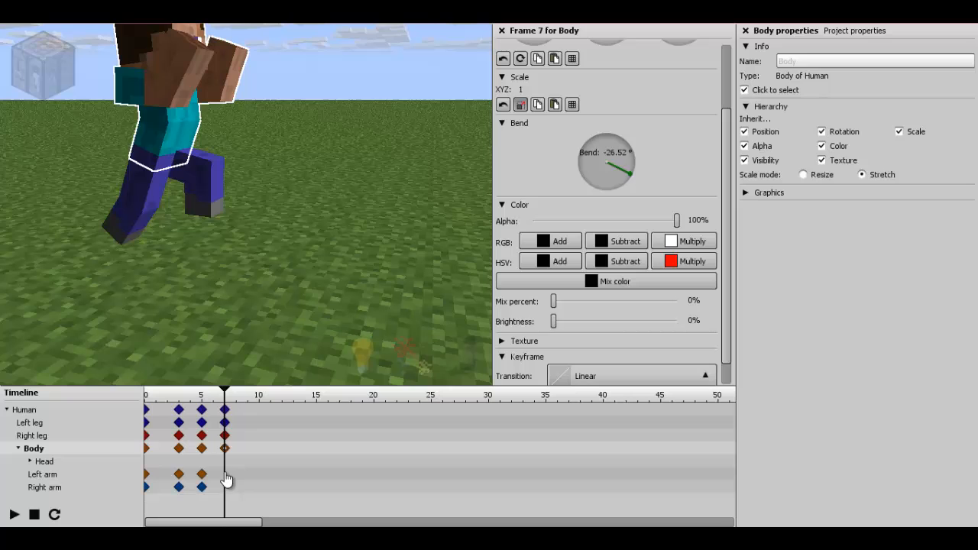
# At frame 7, bend the right leg to about 74° and rotate the Human to about 43° X.
pyautogui.click(47, 487)
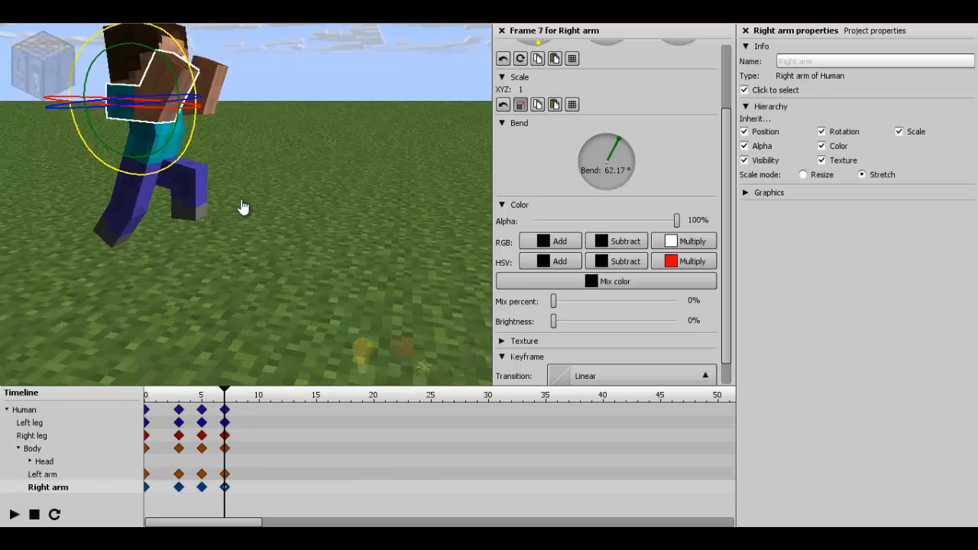
pyautogui.click(26, 410)
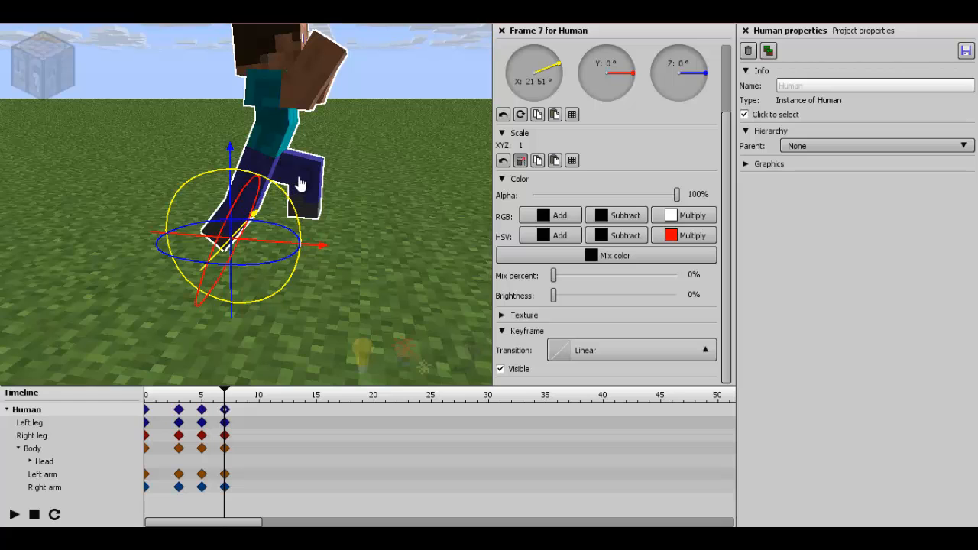
pyautogui.click(35, 436)
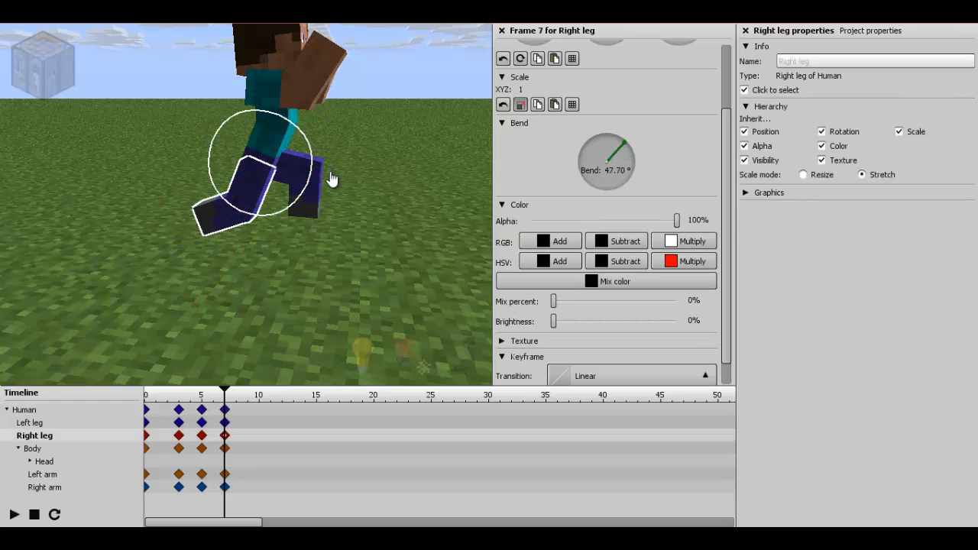
pyautogui.moveTo(333, 180); pyautogui.dragTo(256, 148)
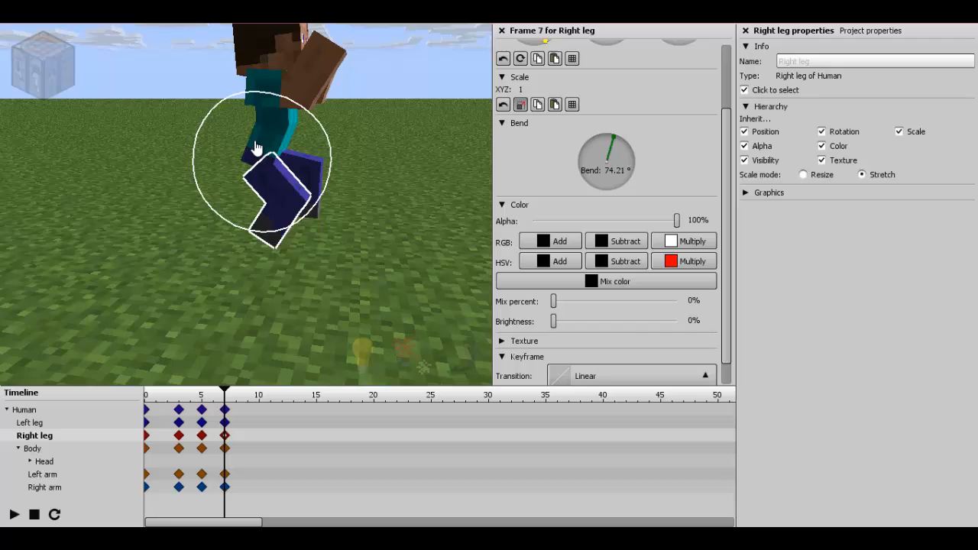
pyautogui.click(33, 449)
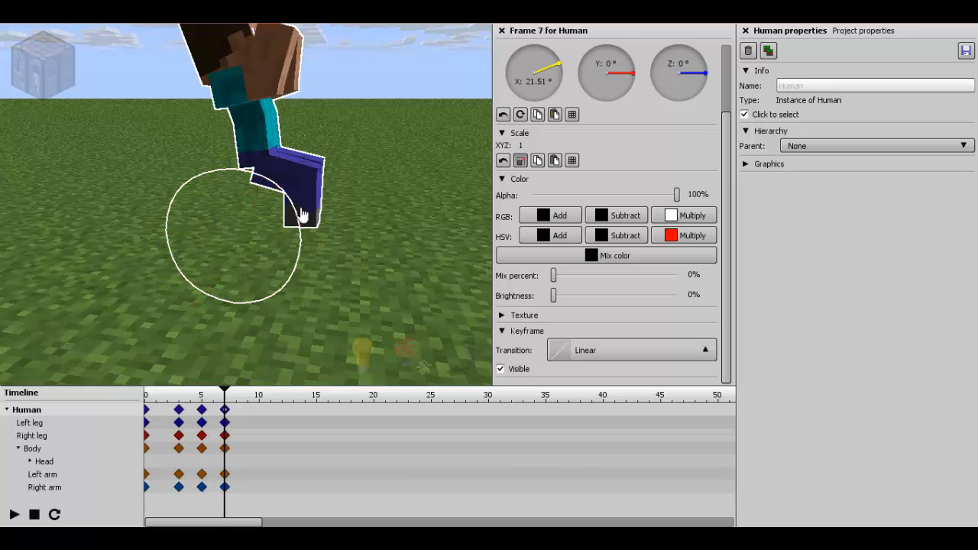
pyautogui.moveTo(302, 214); pyautogui.dragTo(241, 145)
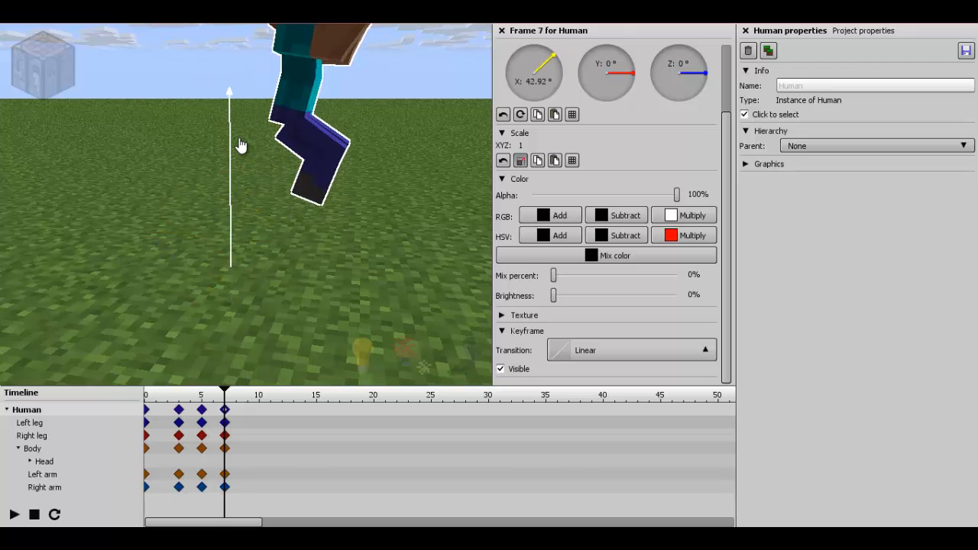
pyautogui.click(44, 487)
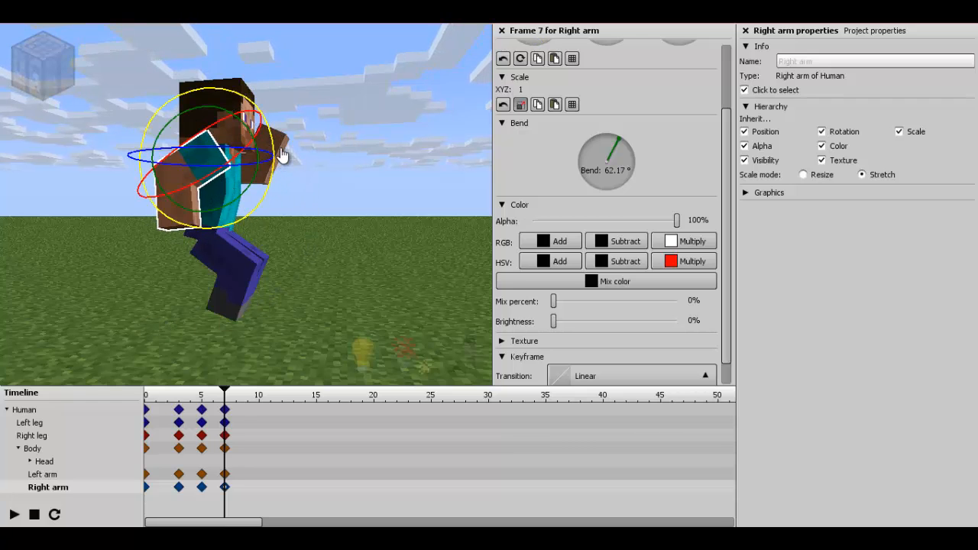
# Bend the left arm for the airborne pose and preview the jump playback.
pyautogui.click(42, 474)
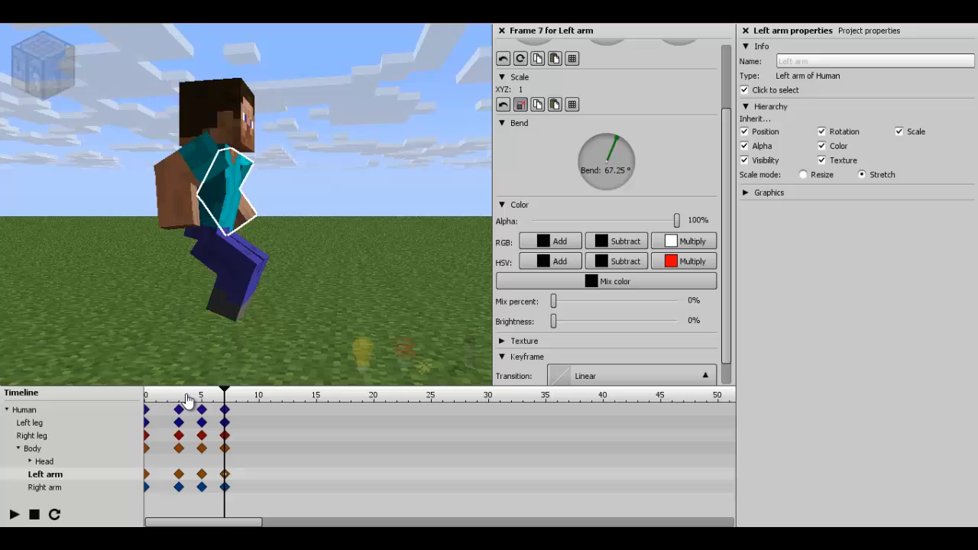
pyautogui.click(13, 514)
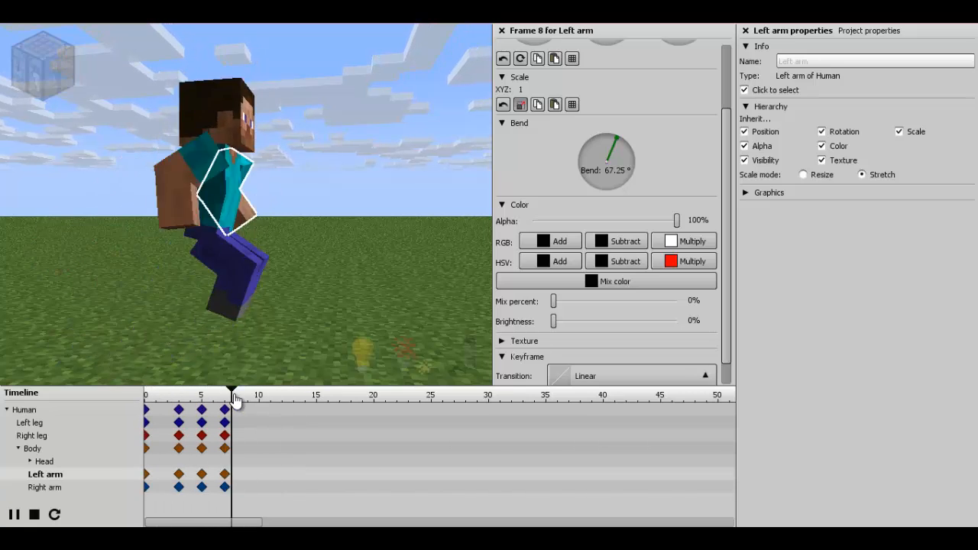
pyautogui.click(26, 410)
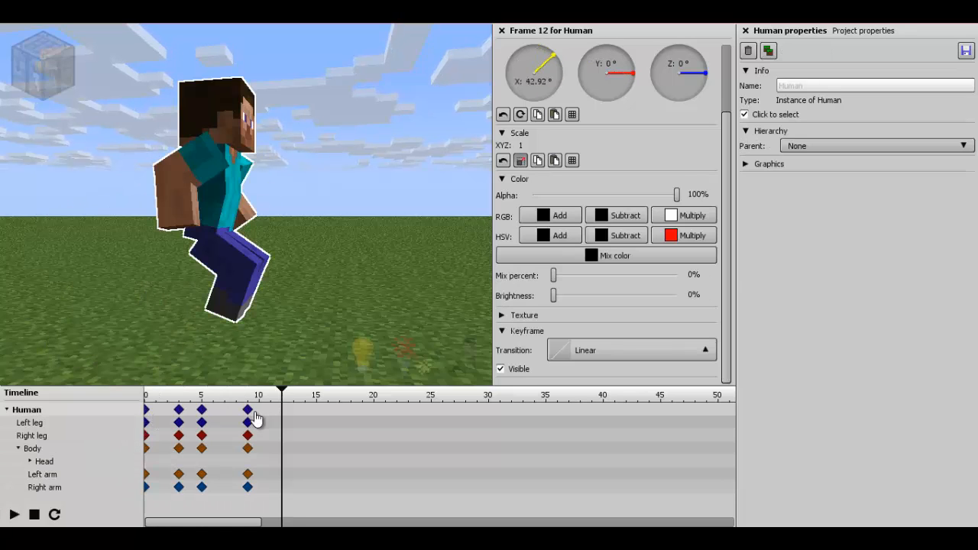
# Replay the jump and revisit the frame 9 pose of both arms.
pyautogui.click(247, 410)
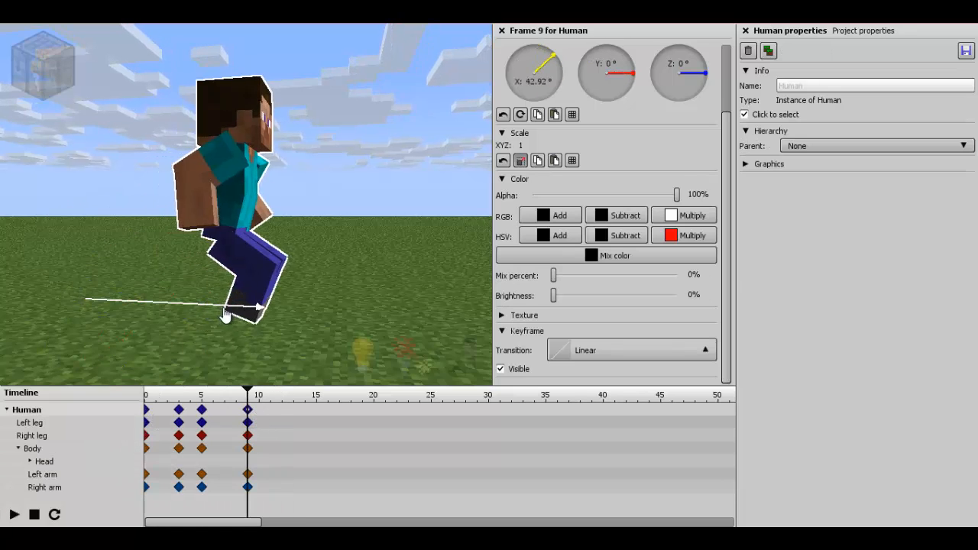
pyautogui.click(13, 513)
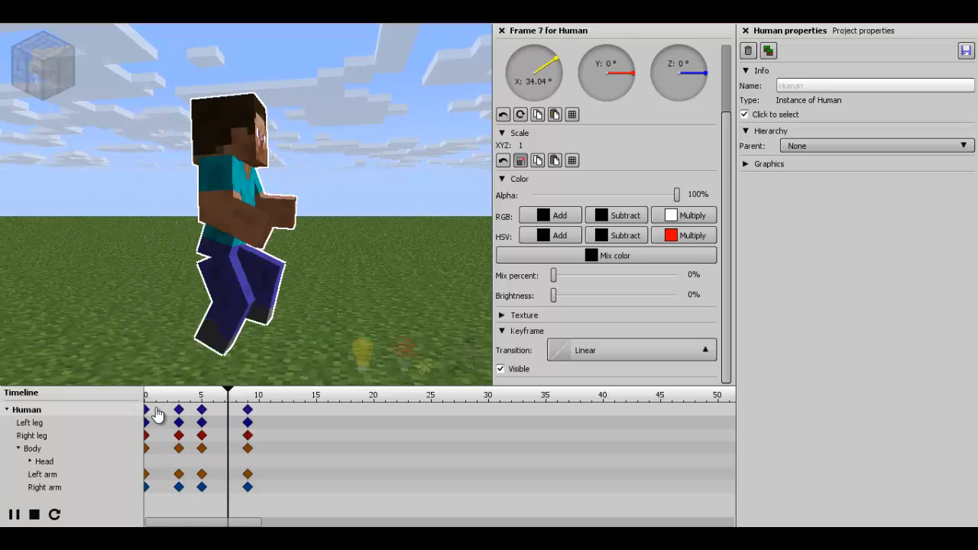
pyautogui.click(182, 397)
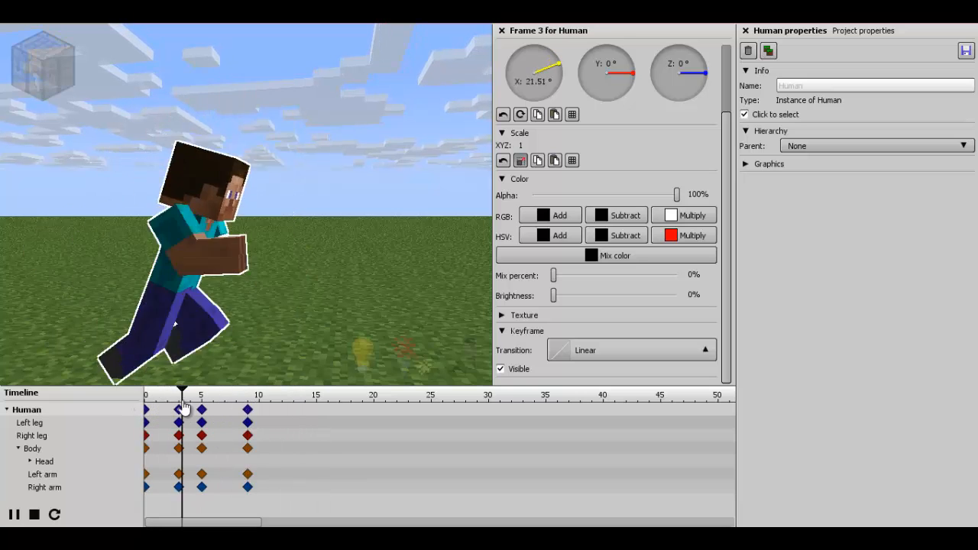
pyautogui.click(247, 395)
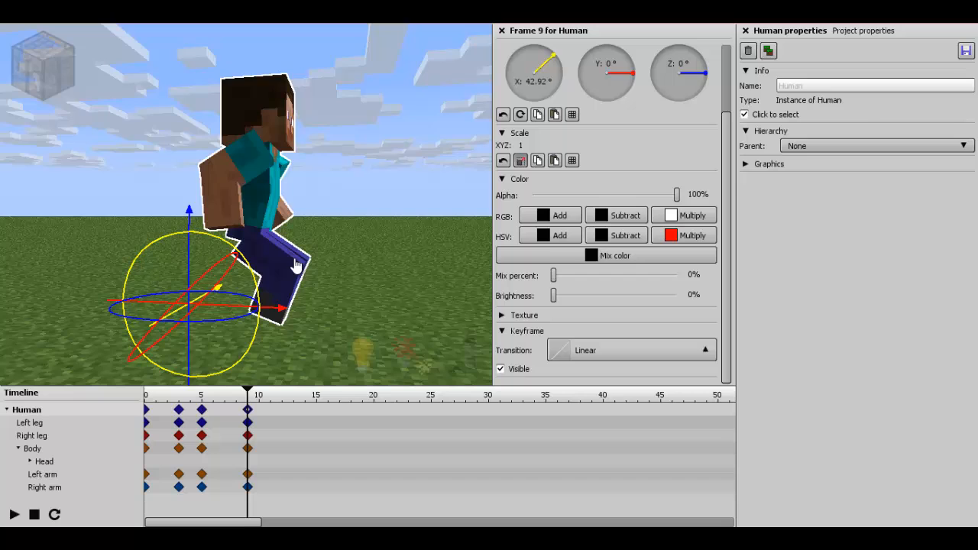
pyautogui.click(44, 487)
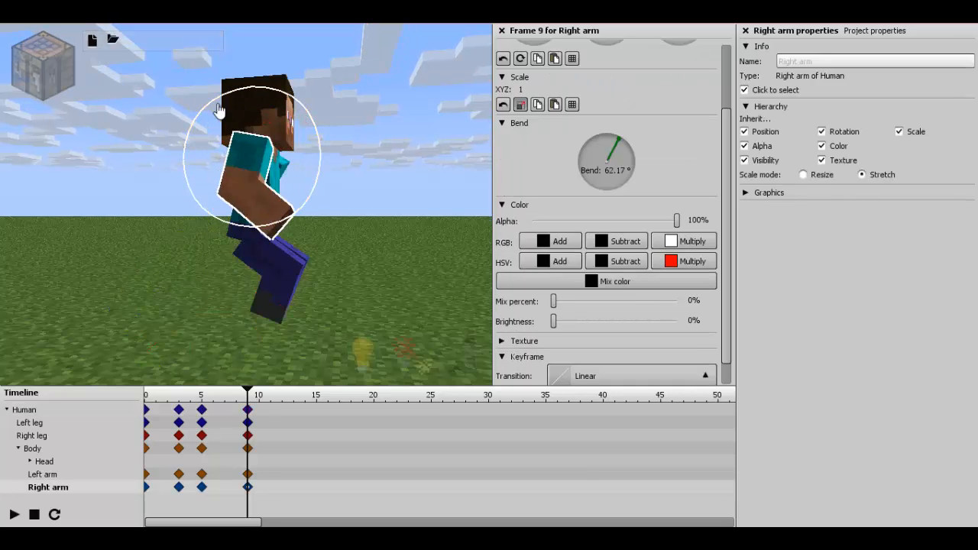
pyautogui.click(42, 474)
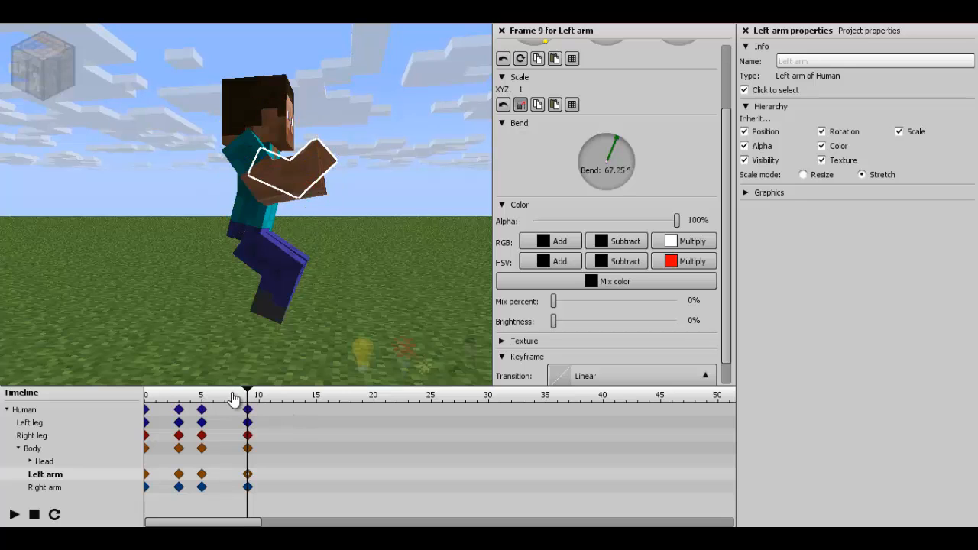
# Key all body parts at frame 13 with both legs straightened, then select those keyframes.
pyautogui.click(13, 515)
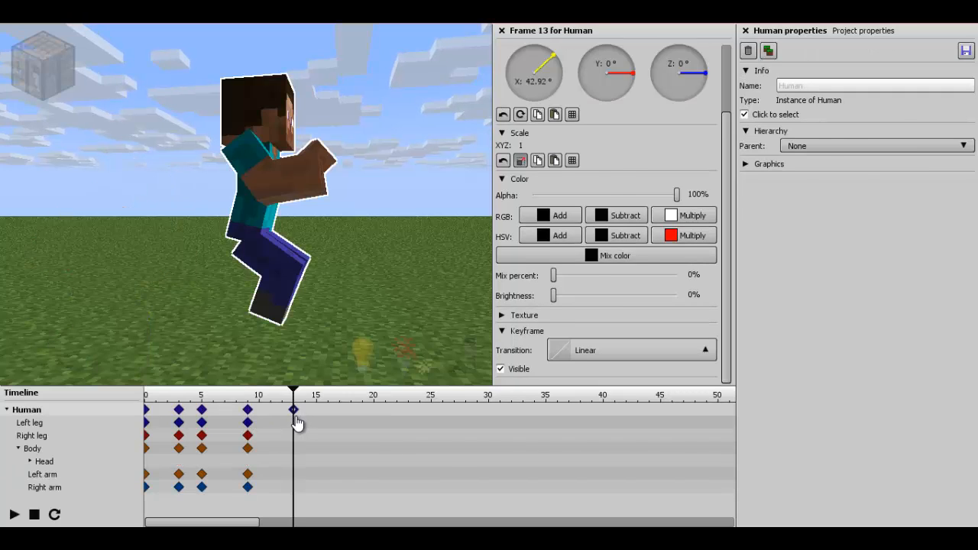
pyautogui.click(45, 474)
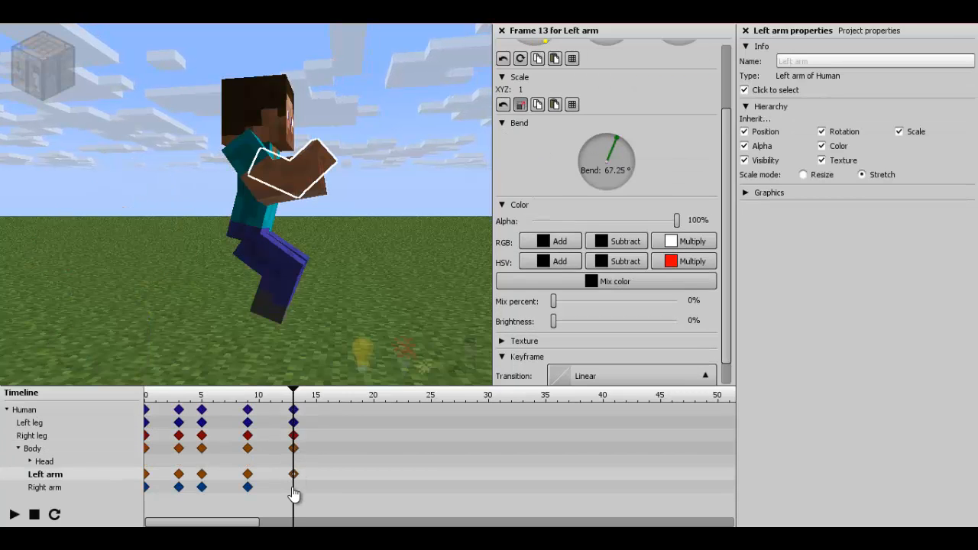
pyautogui.click(34, 435)
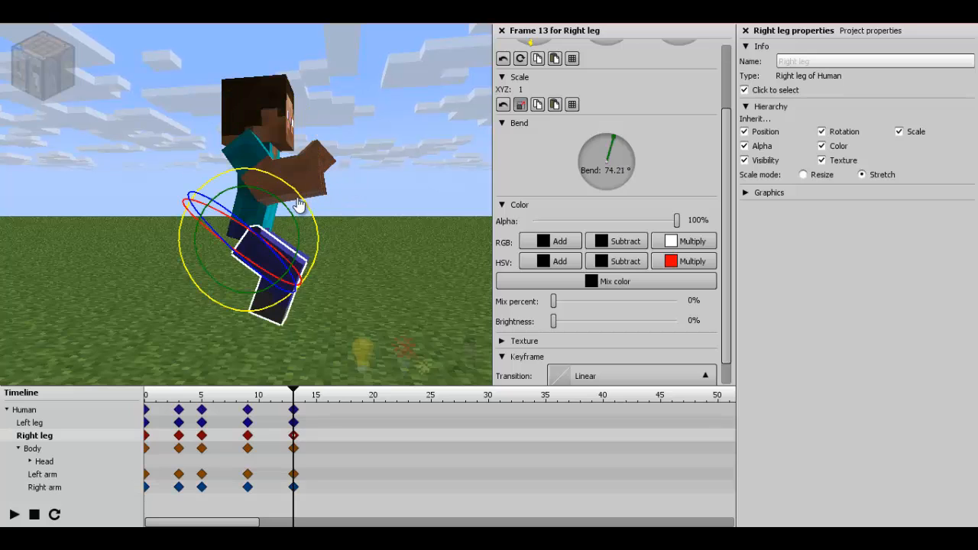
pyautogui.moveTo(298, 202); pyautogui.dragTo(237, 207)
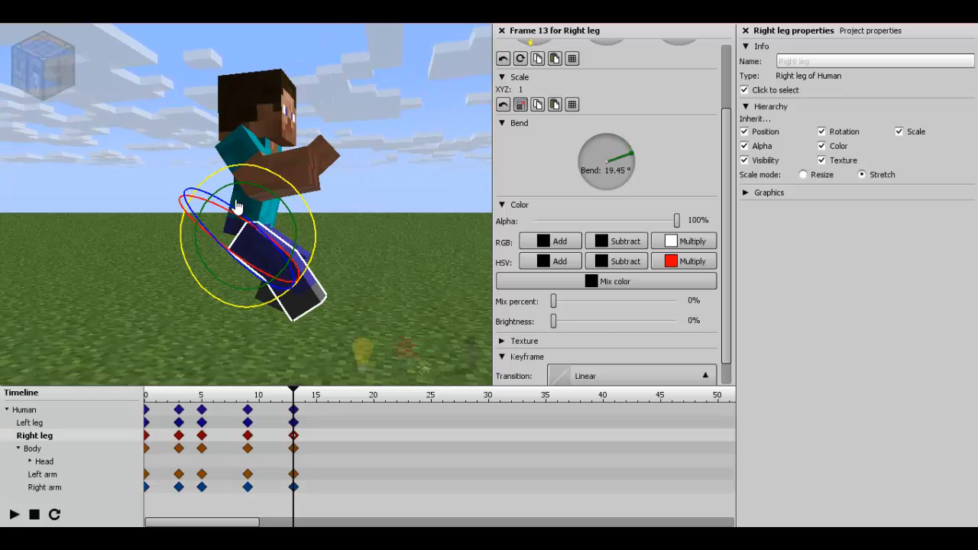
pyautogui.click(31, 422)
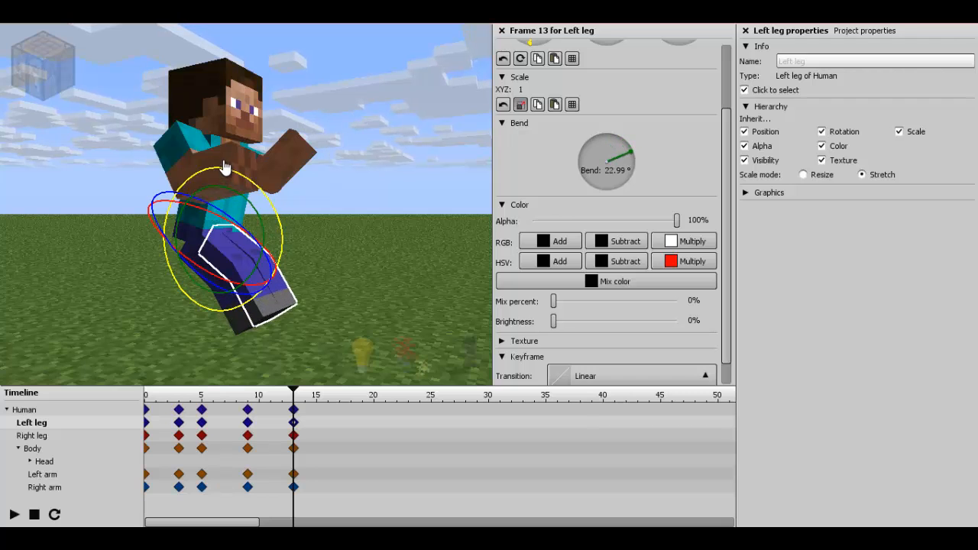
pyautogui.click(48, 487)
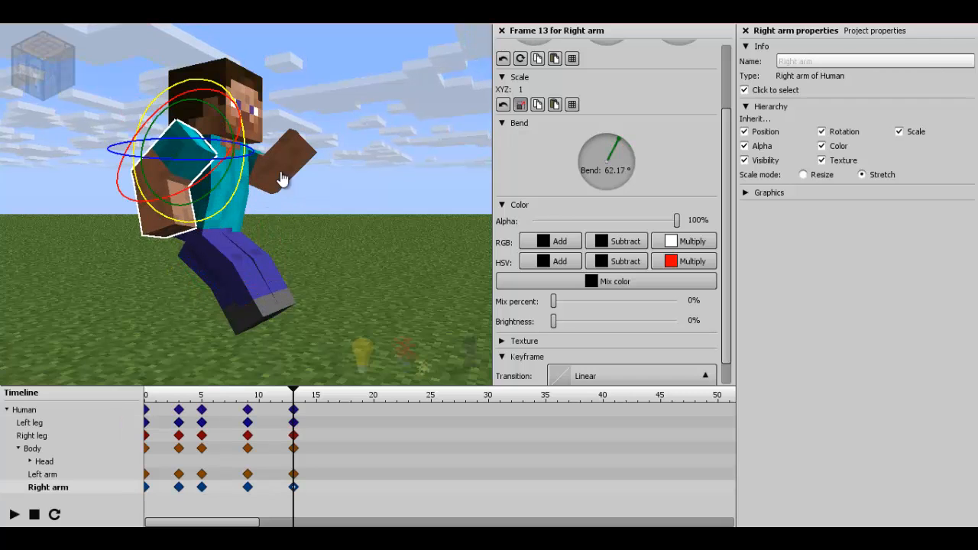
pyautogui.click(45, 474)
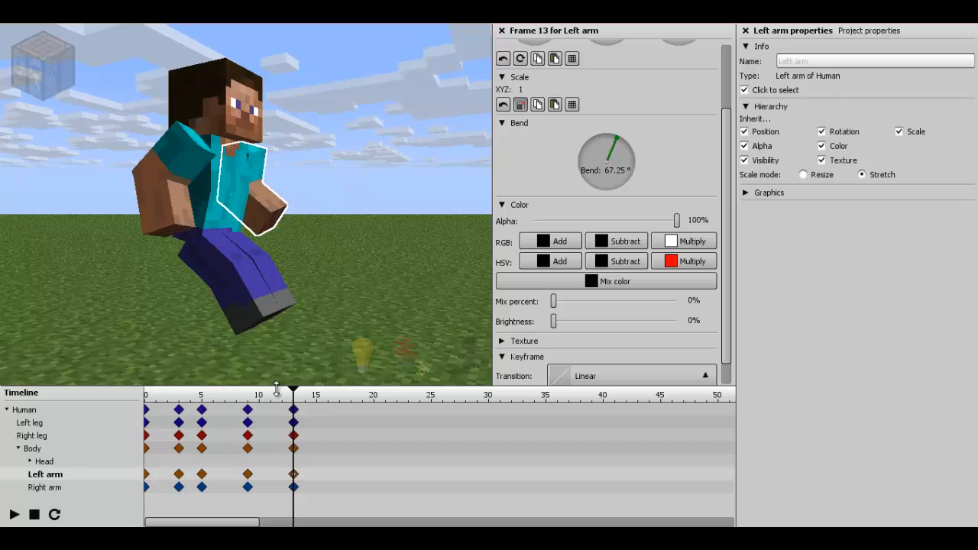
pyautogui.click(166, 394)
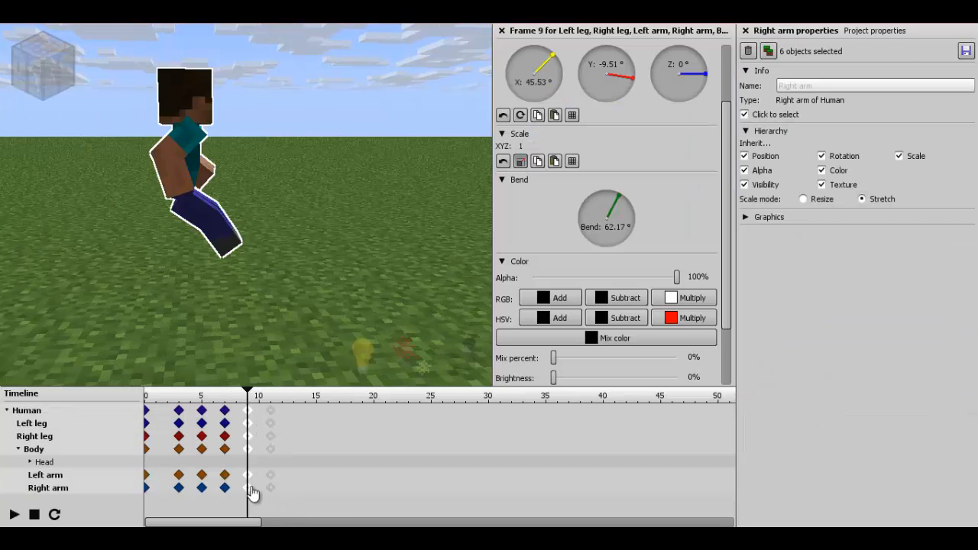
# Play back the jump and select the Human's keyframe on the timeline.
pyautogui.click(14, 513)
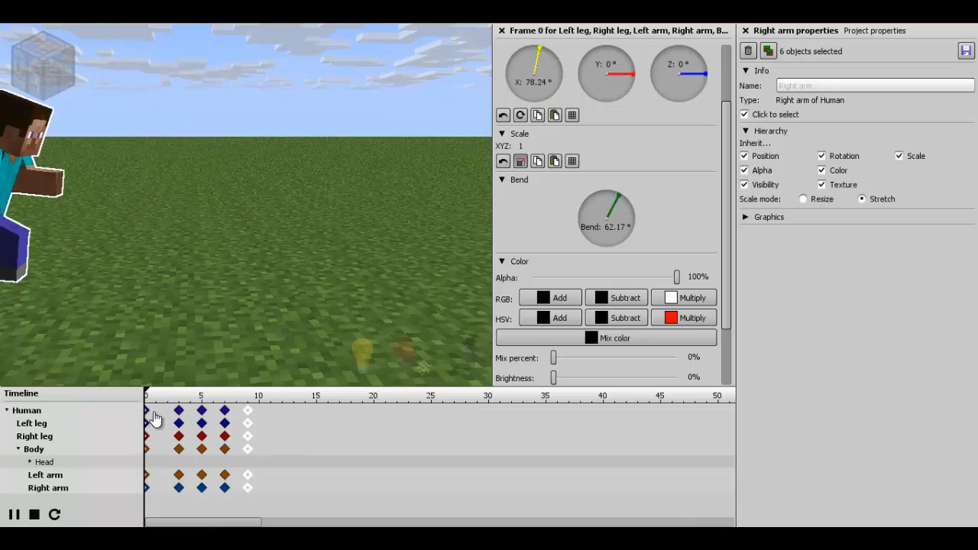
pyautogui.click(14, 513)
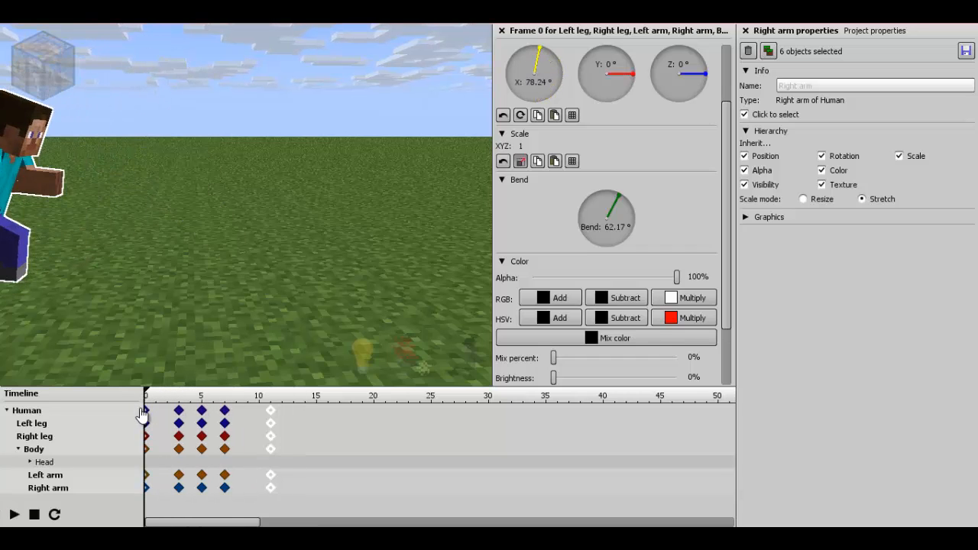
pyautogui.click(186, 410)
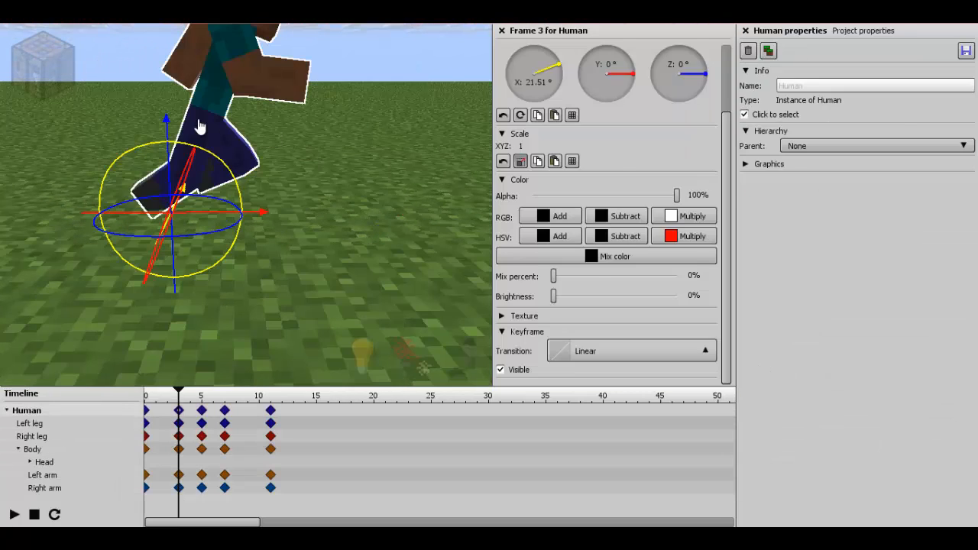
# Bend the body slightly more and adjust the right leg's bend in the running pose.
pyautogui.click(34, 449)
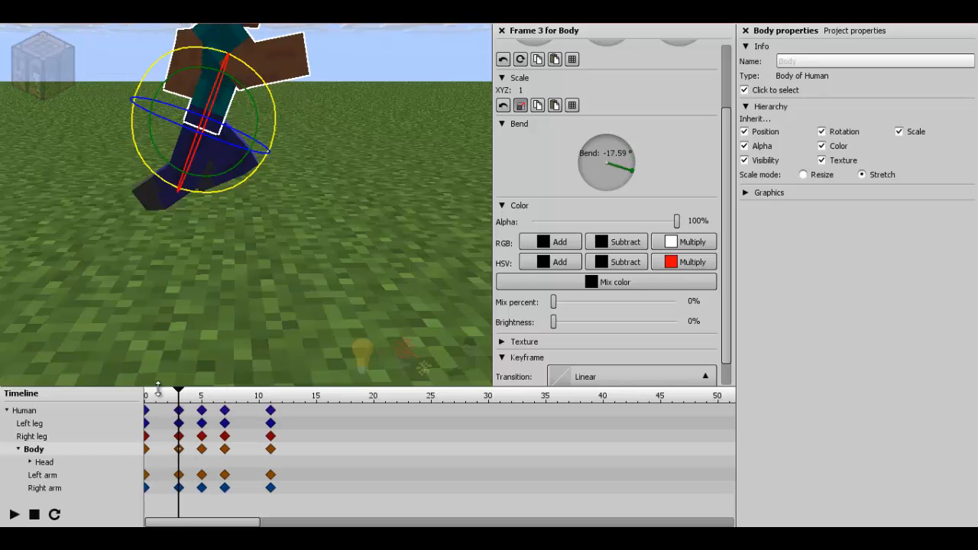
pyautogui.moveTo(157, 395); pyautogui.dragTo(177, 405)
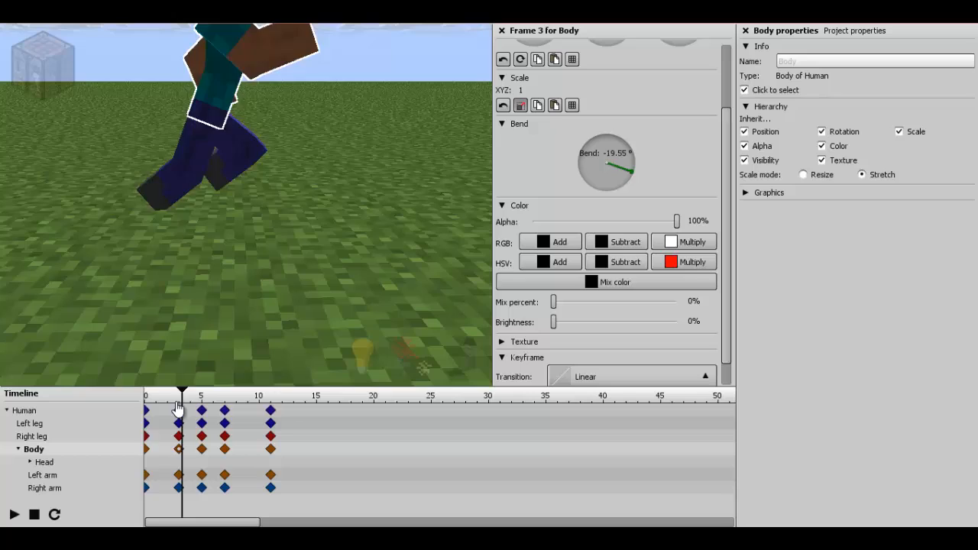
pyautogui.click(145, 395)
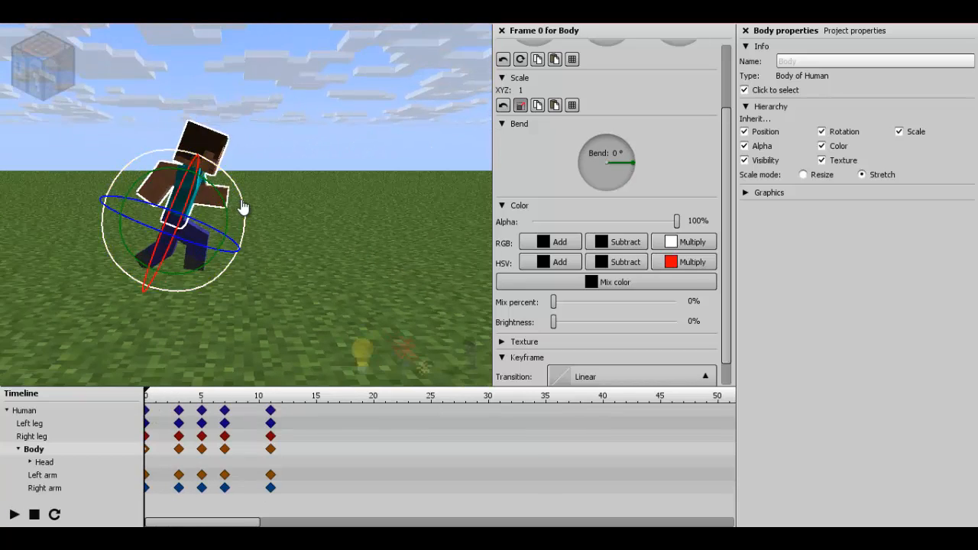
pyautogui.click(14, 514)
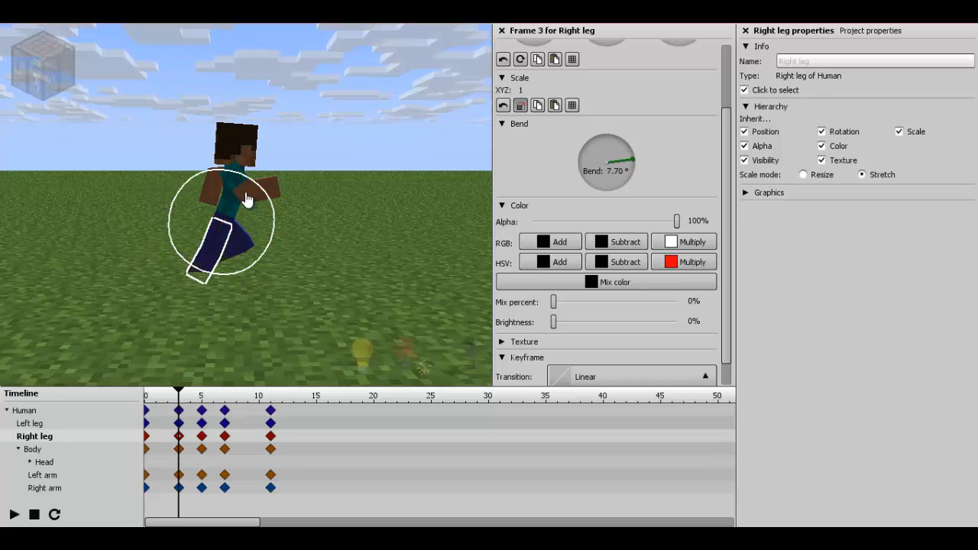
pyautogui.moveTo(606, 176); pyautogui.dragTo(612, 138)
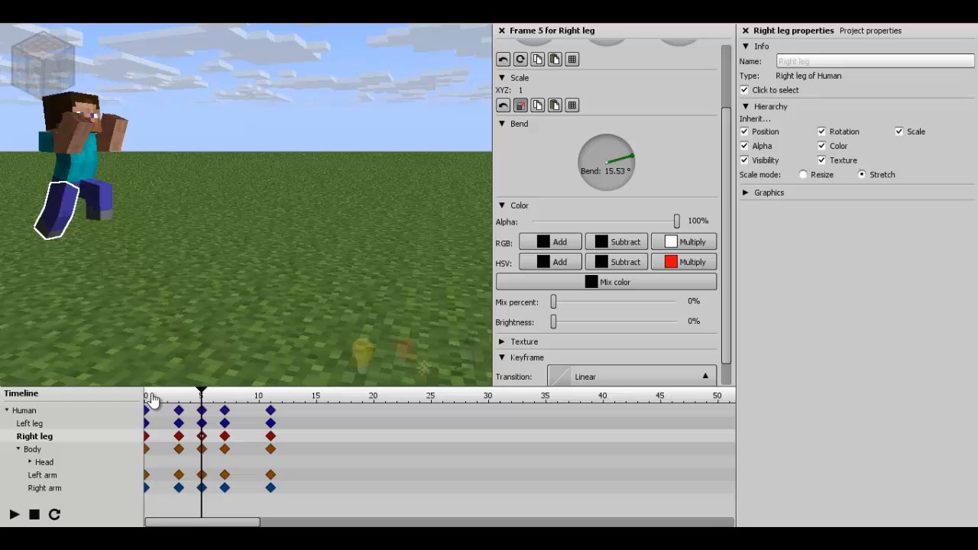
pyautogui.click(13, 514)
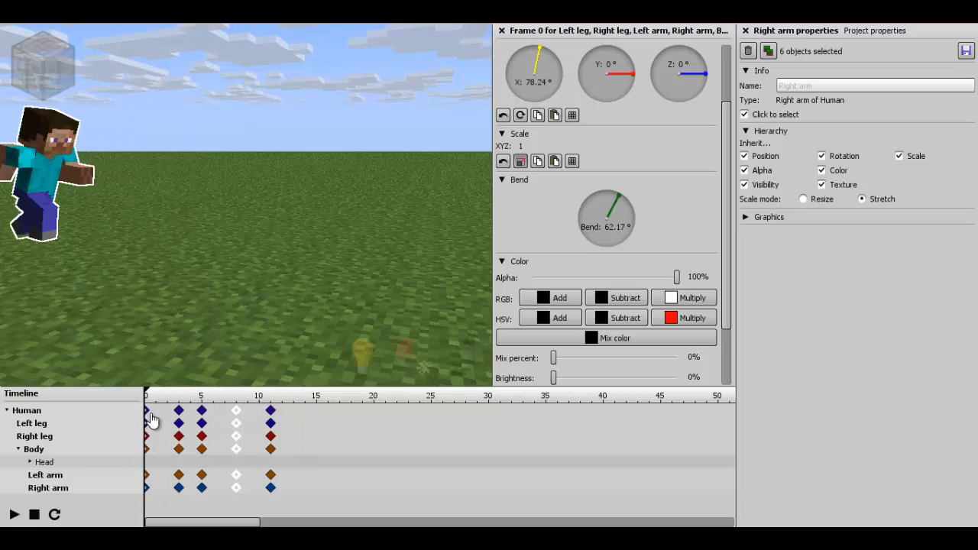
# Add a Human keyframe at frame 14 for the lifted jump.
pyautogui.click(14, 514)
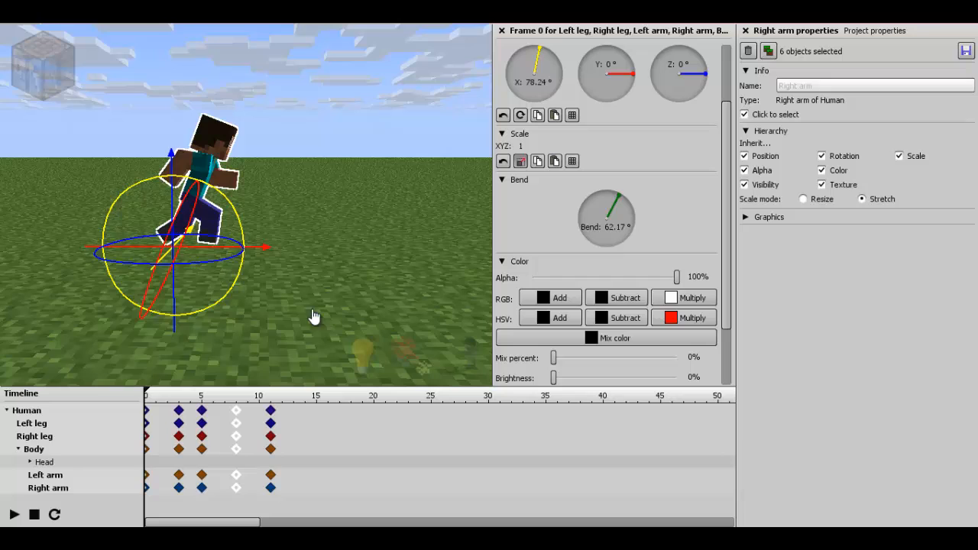
pyautogui.click(305, 410)
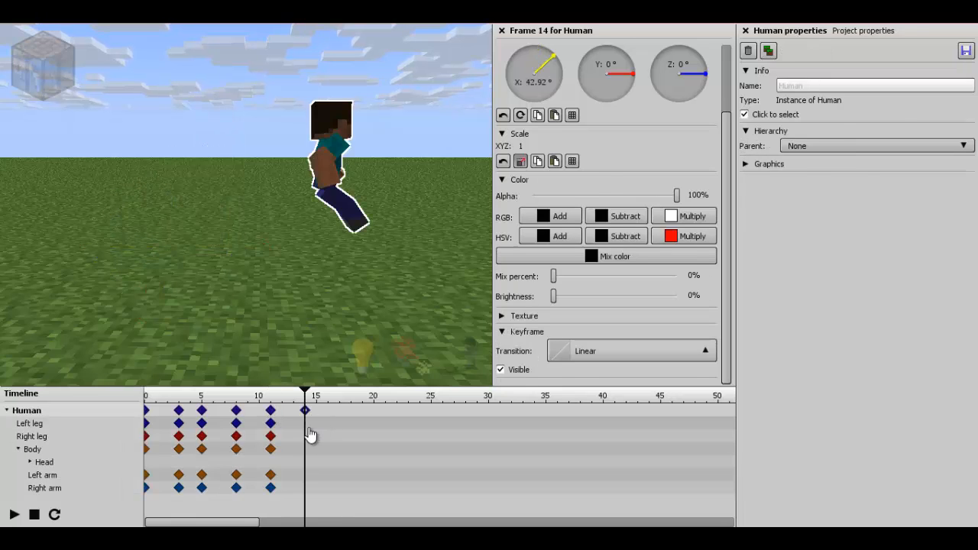
# Tilt the Human forward at frame 14 and bend the body and both arms.
pyautogui.click(34, 449)
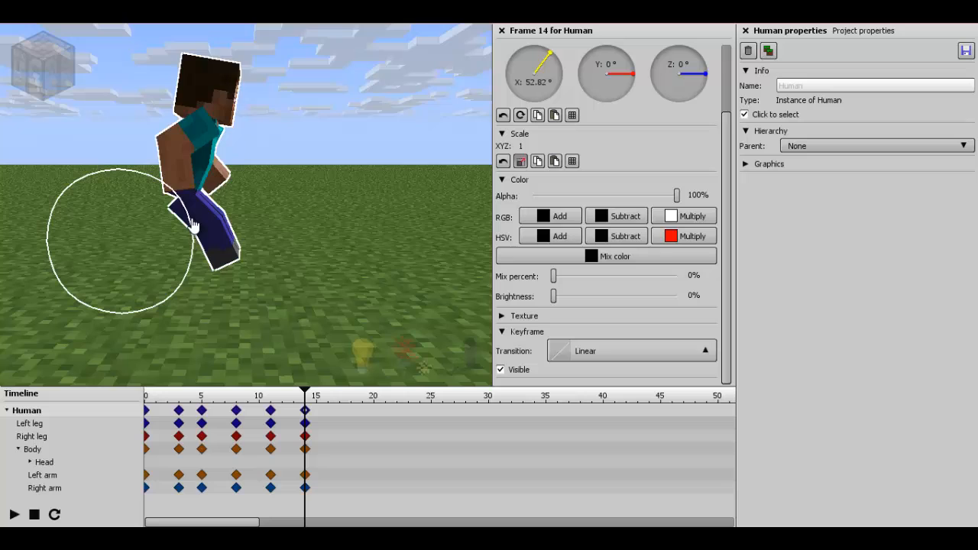
pyautogui.moveTo(191, 225); pyautogui.dragTo(188, 256)
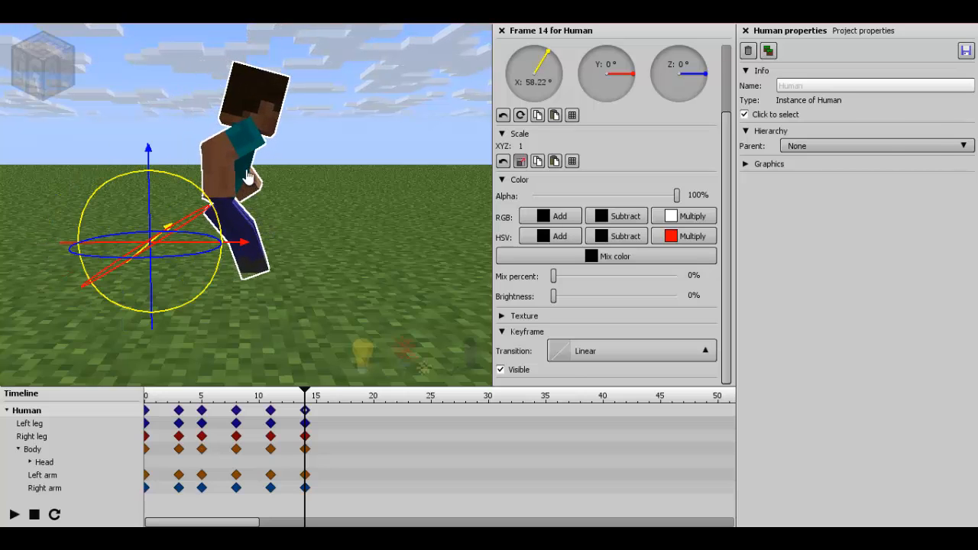
pyautogui.click(33, 449)
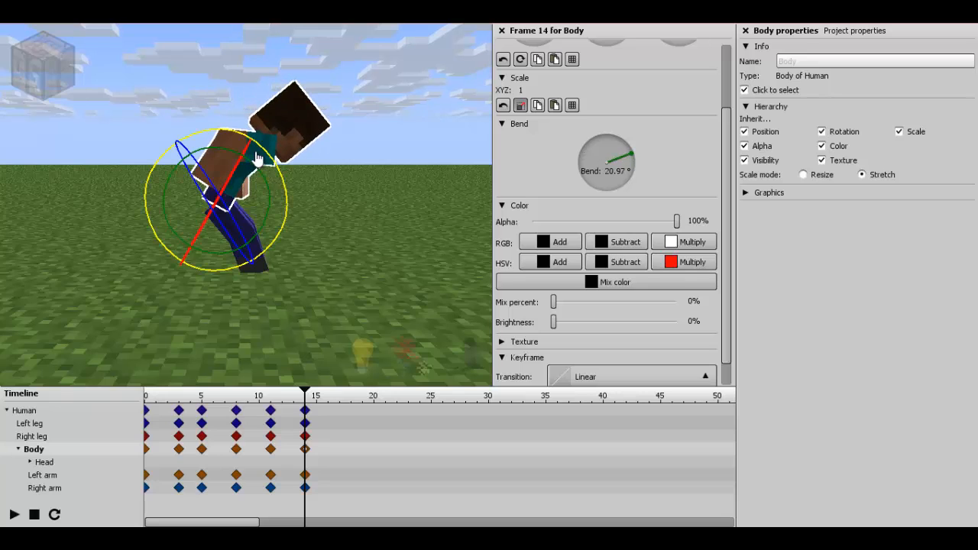
pyautogui.click(44, 488)
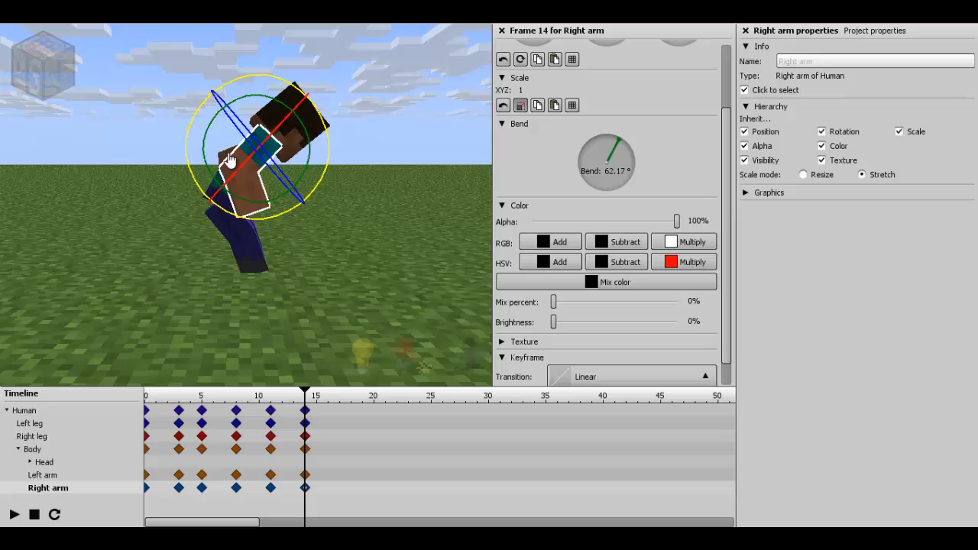
pyautogui.click(42, 475)
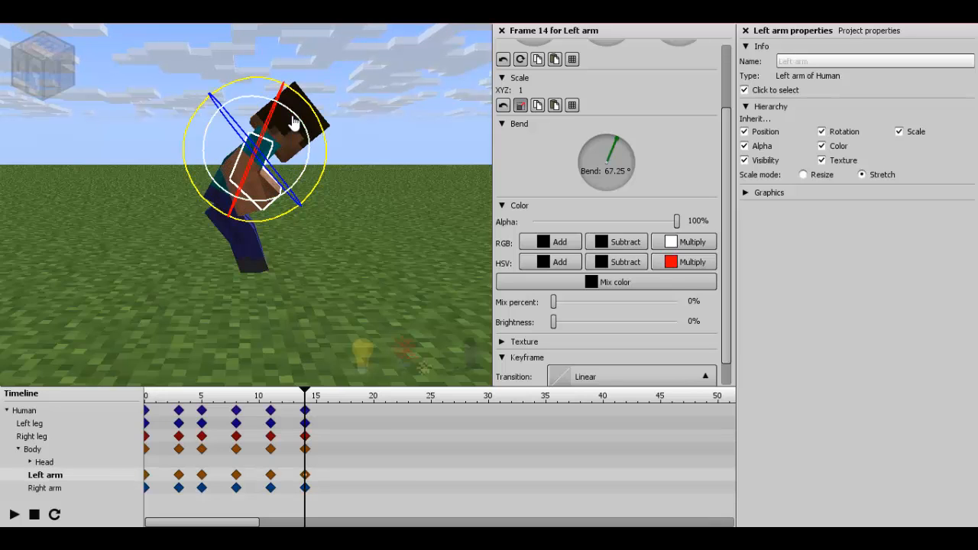
# Preview the mid-jump pose, touch up right arm and body, and key frame 16.
pyautogui.click(14, 513)
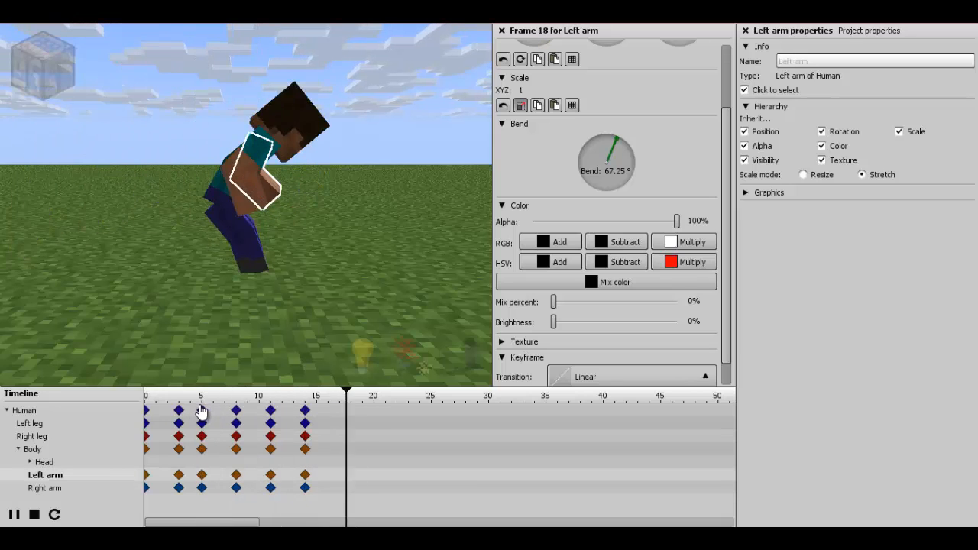
pyautogui.click(297, 396)
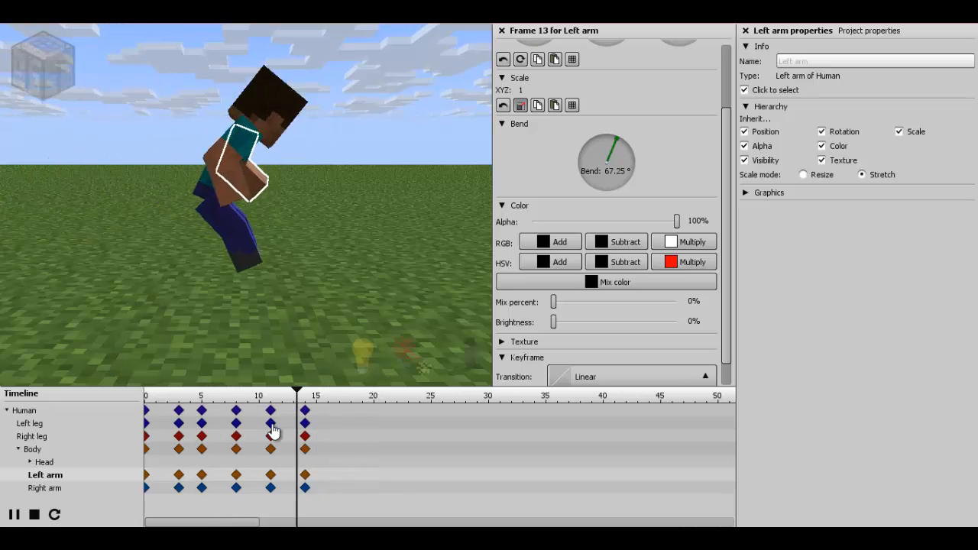
pyautogui.click(304, 410)
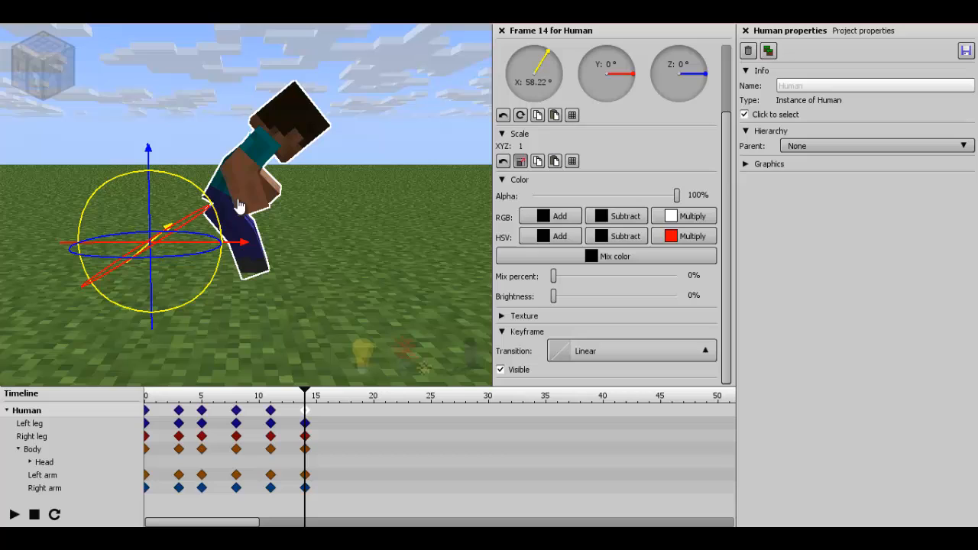
pyautogui.click(45, 488)
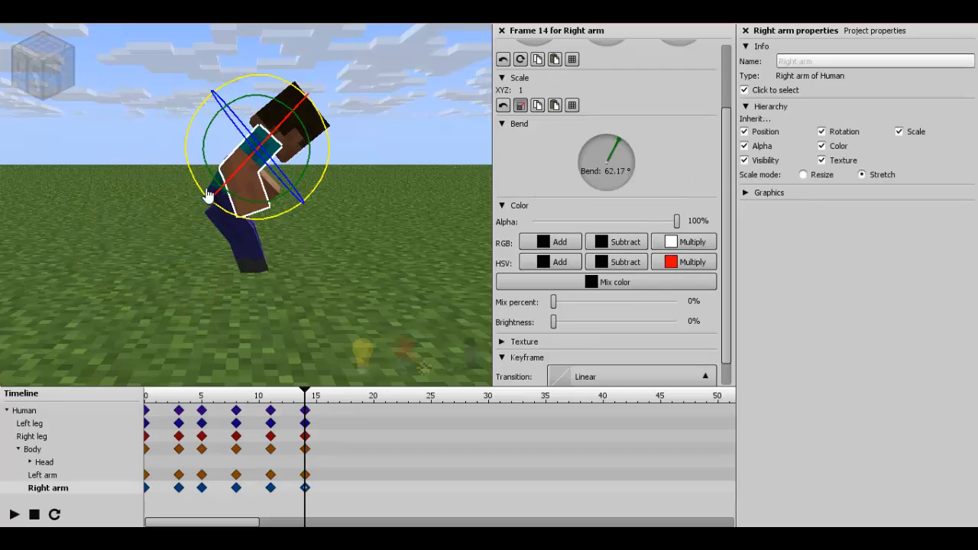
pyautogui.click(33, 449)
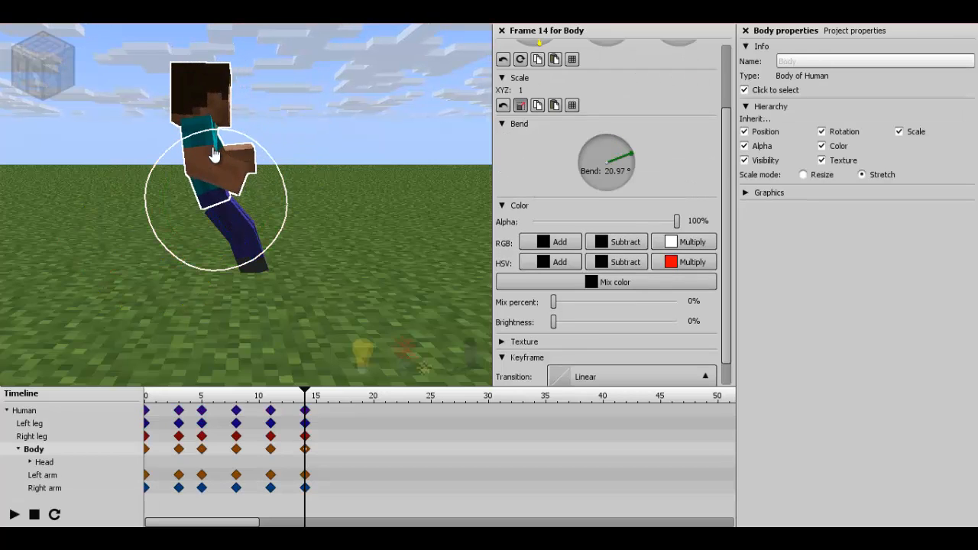
pyautogui.click(329, 409)
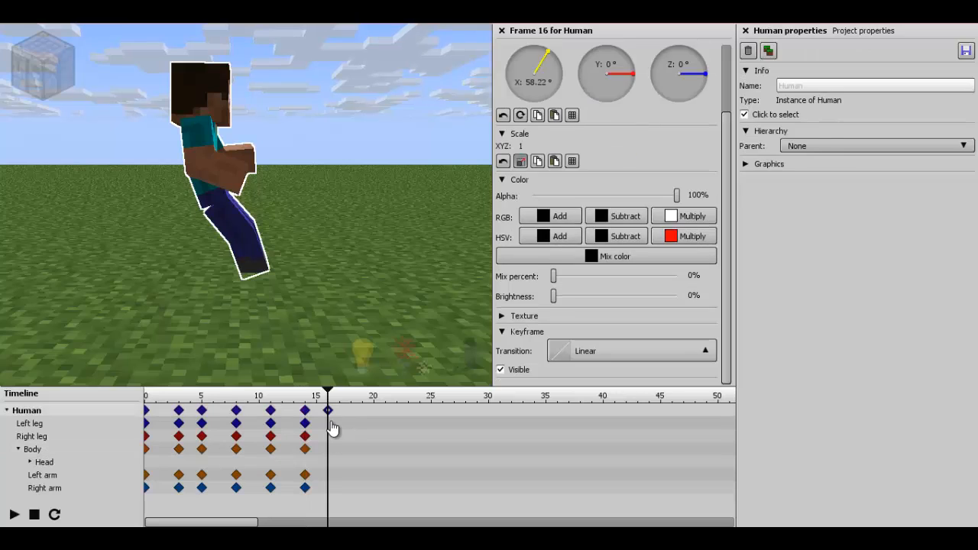
# Bend the left arm, right arm, body and right leg into a crouched landing.
pyautogui.click(45, 475)
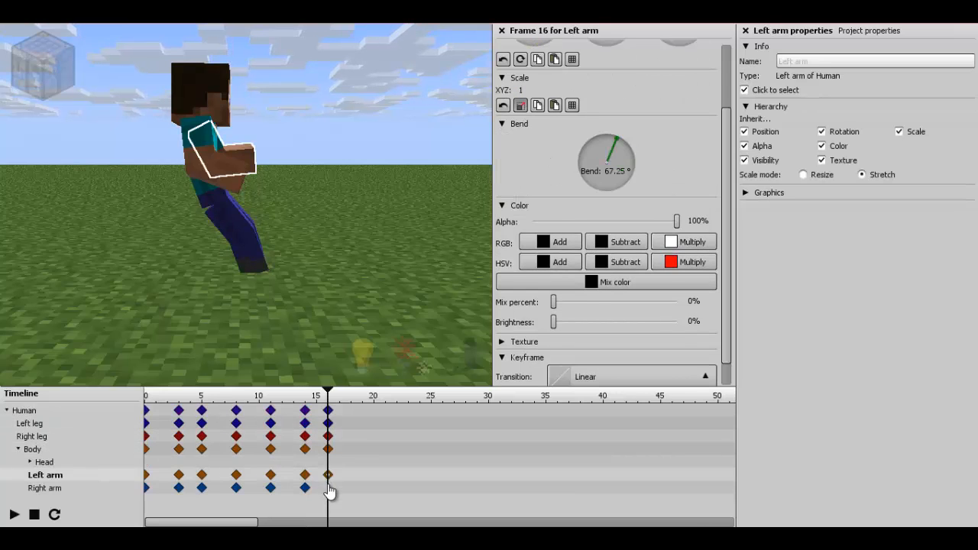
pyautogui.click(48, 487)
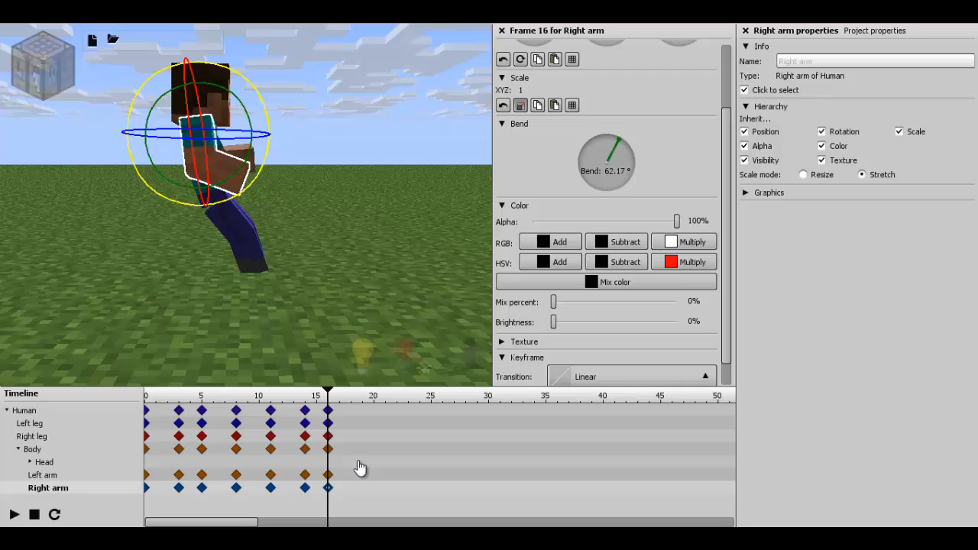
pyautogui.click(34, 449)
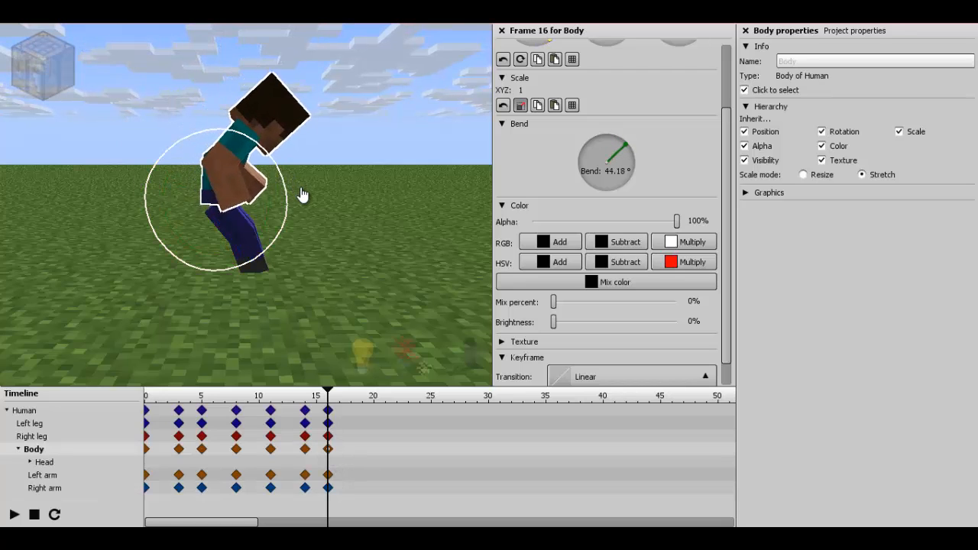
pyautogui.click(34, 436)
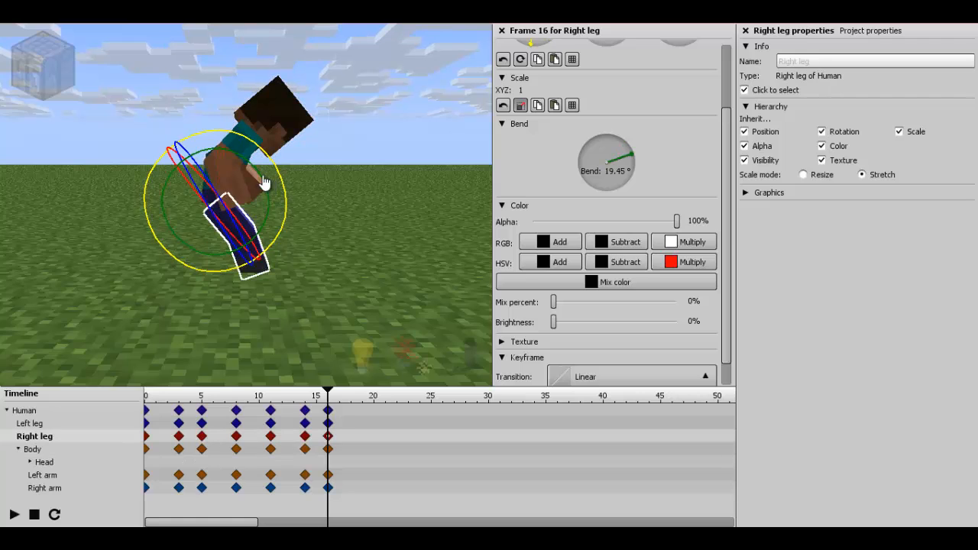
pyautogui.click(29, 424)
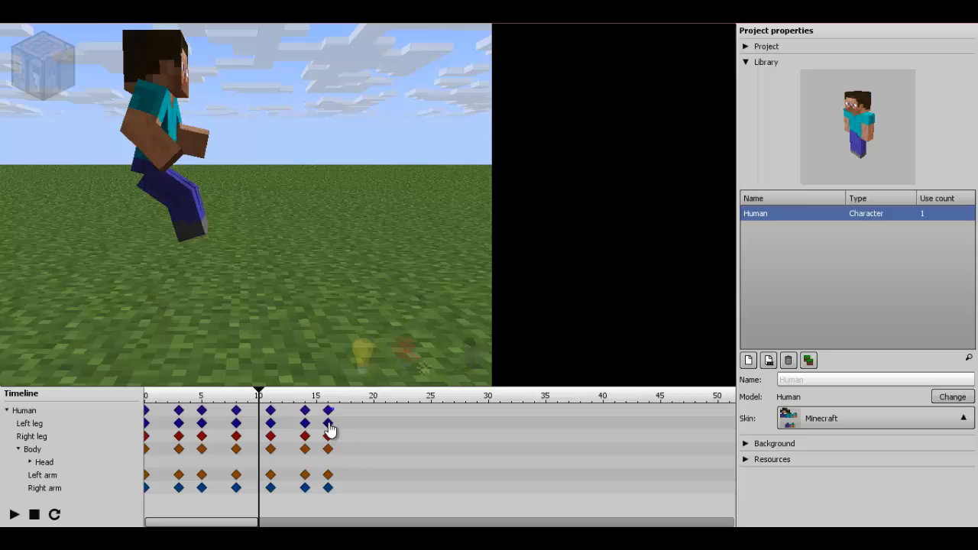
# Select the frame 16 landing keyframes so they can be moved to frame 17.
pyautogui.click(304, 411)
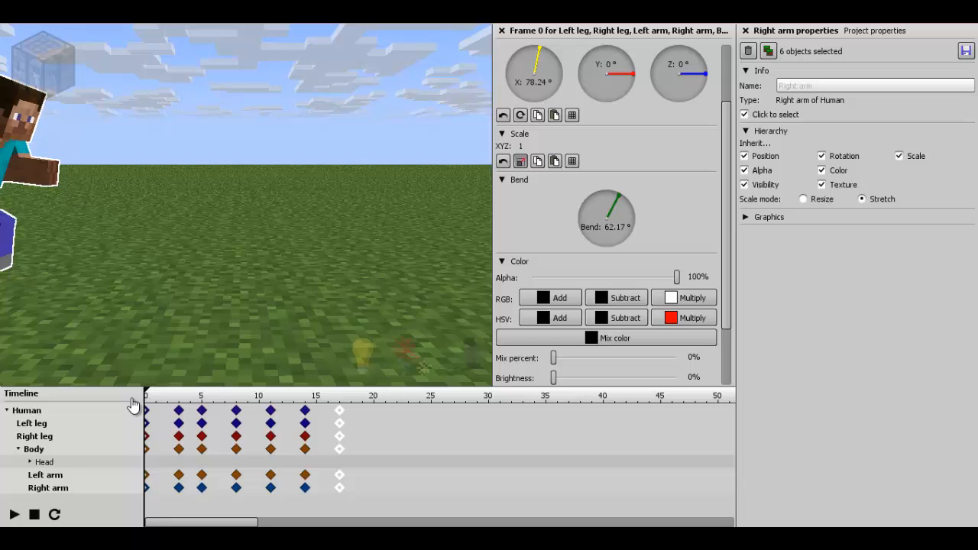
pyautogui.click(14, 513)
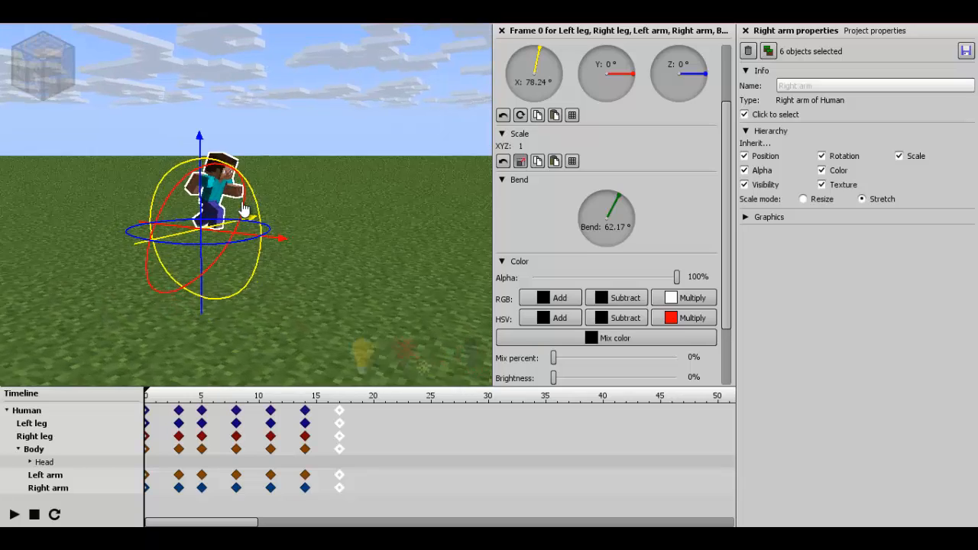
pyautogui.click(13, 514)
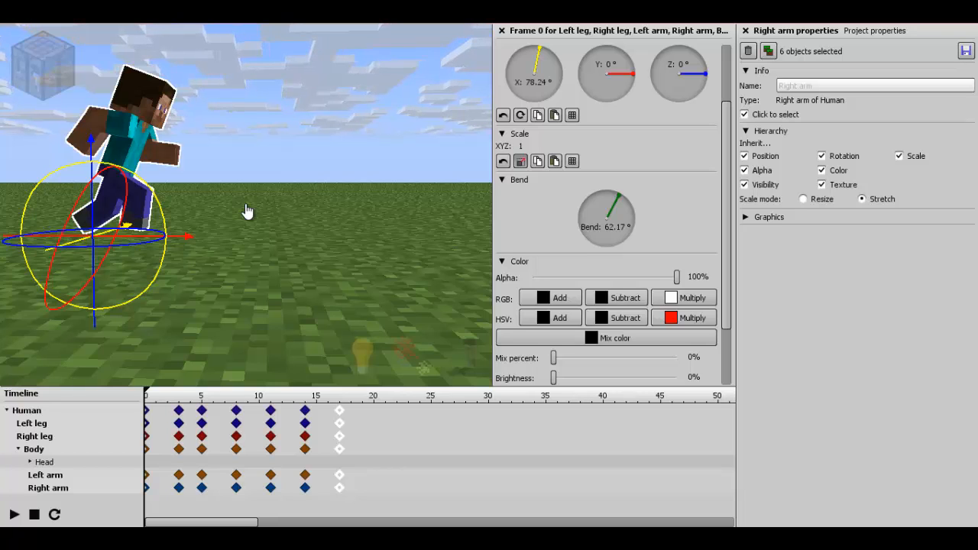
pyautogui.click(13, 514)
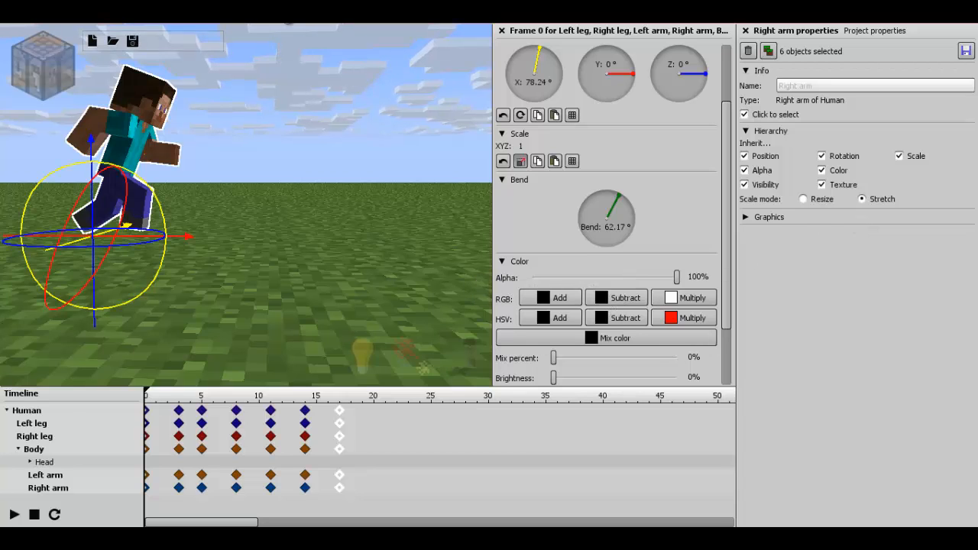
pyautogui.click(14, 514)
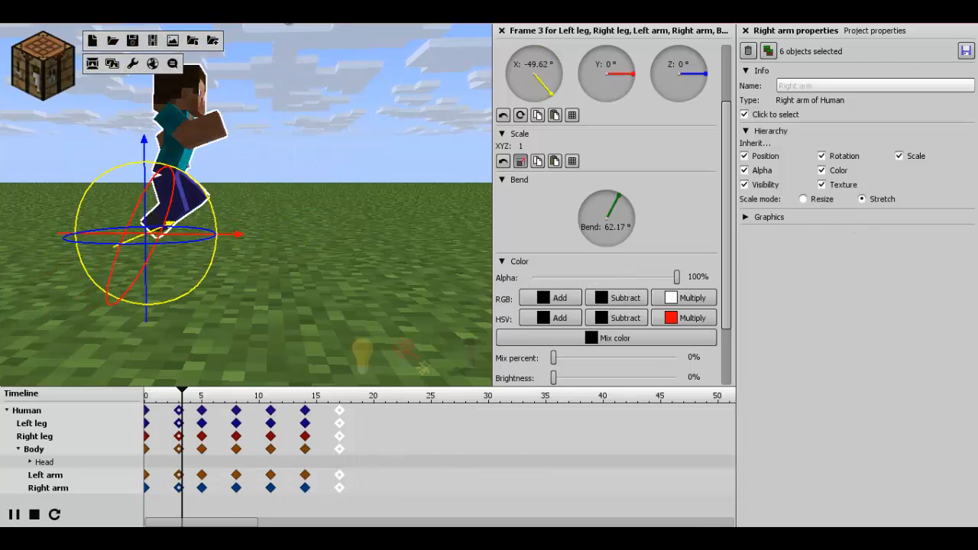
pyautogui.click(314, 395)
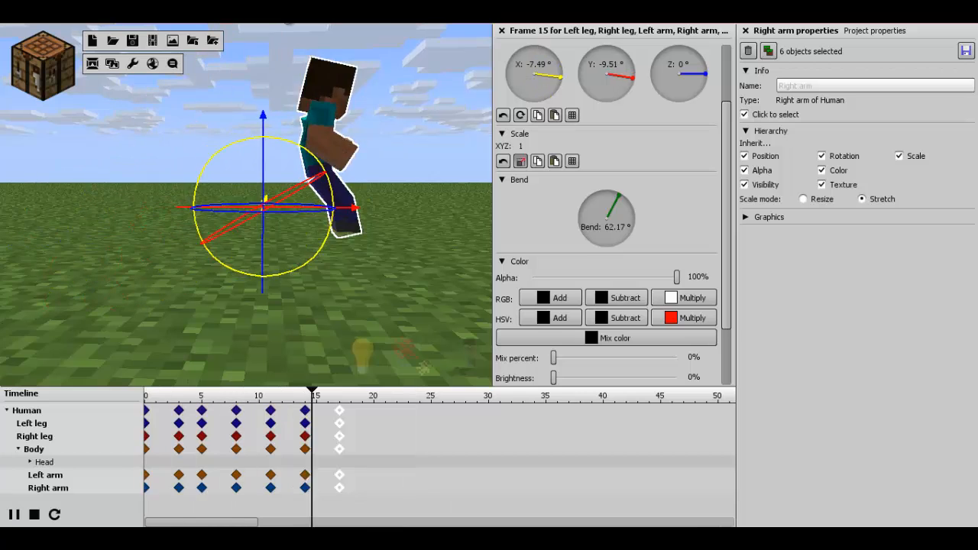
pyautogui.click(13, 514)
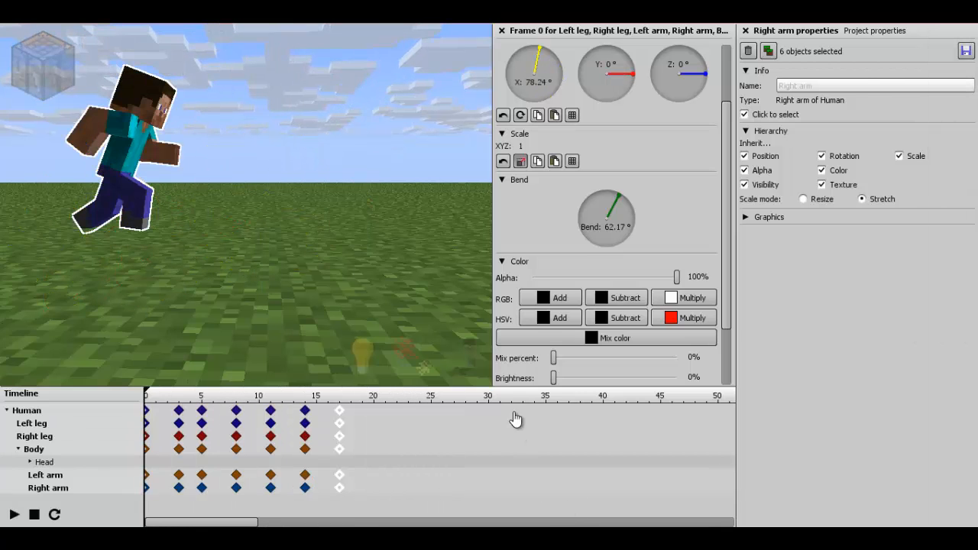